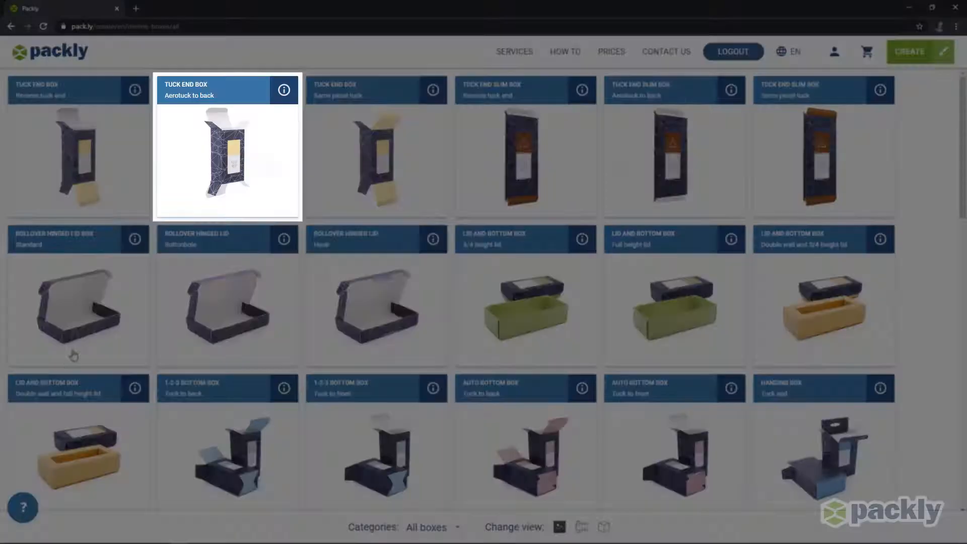
Choose the aerotuck-to-back tuck end box, 58×58×127 mm, with silver raised foil
left_click(227, 154)
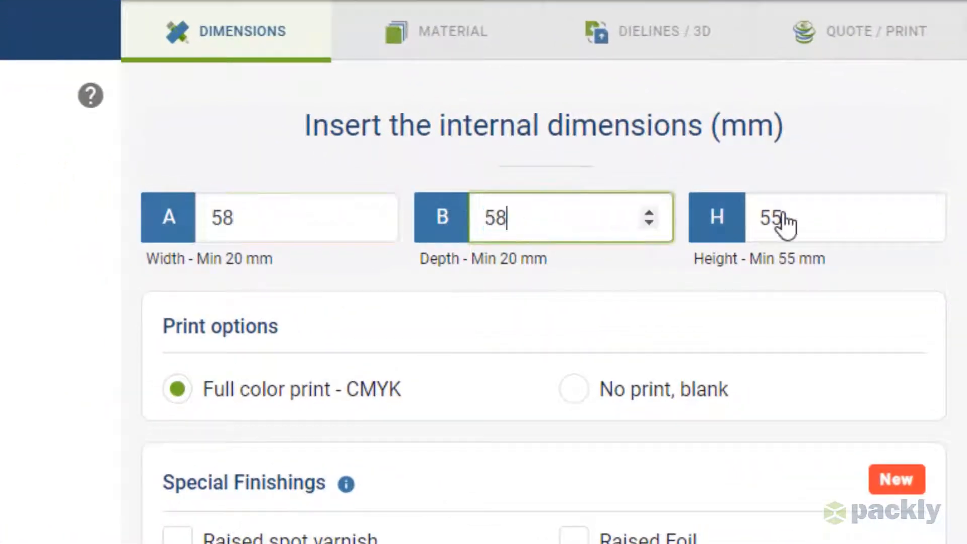
scroll("down", 3)
type("127")
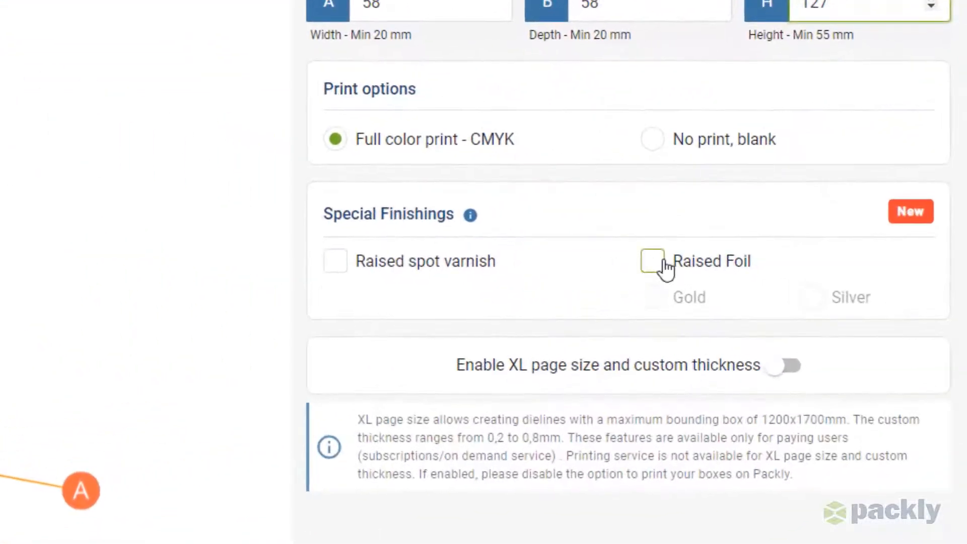
left_click(652, 260)
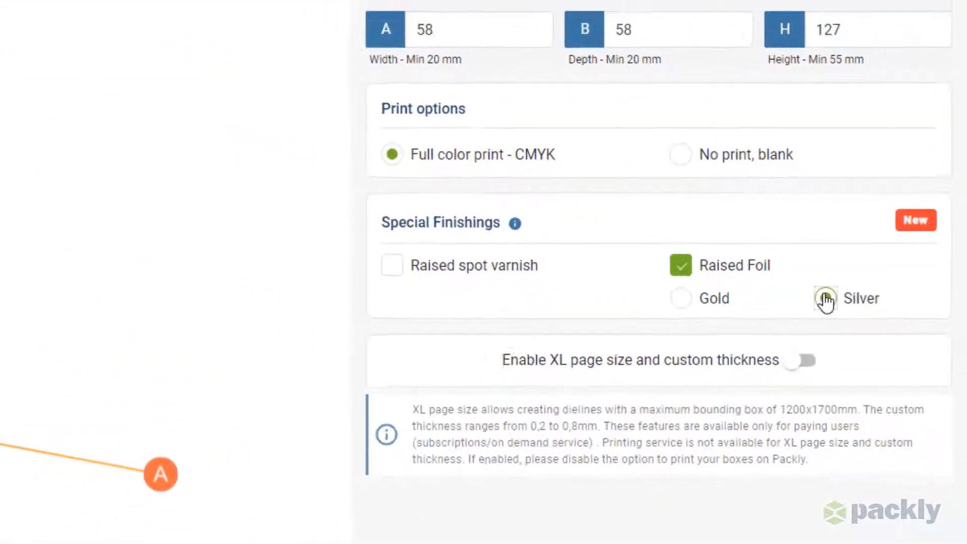
left_click(824, 299)
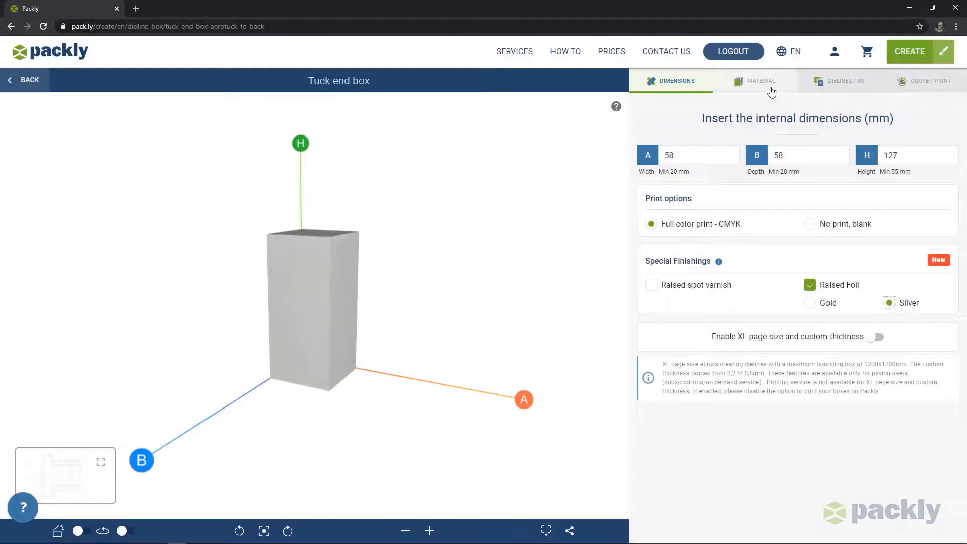
Pick 300 gsm paperboard and download the box dieline file
left_click(761, 80)
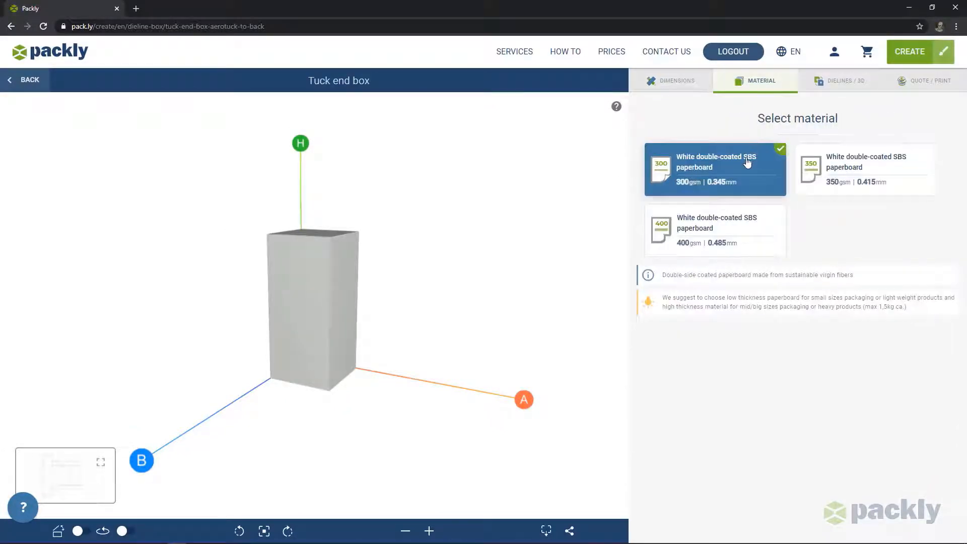
left_click(840, 80)
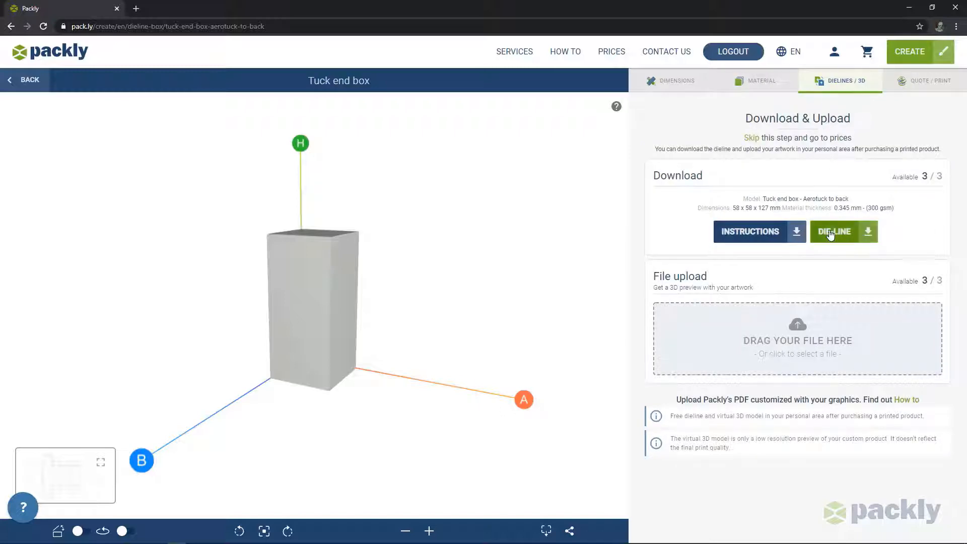
left_click(840, 232)
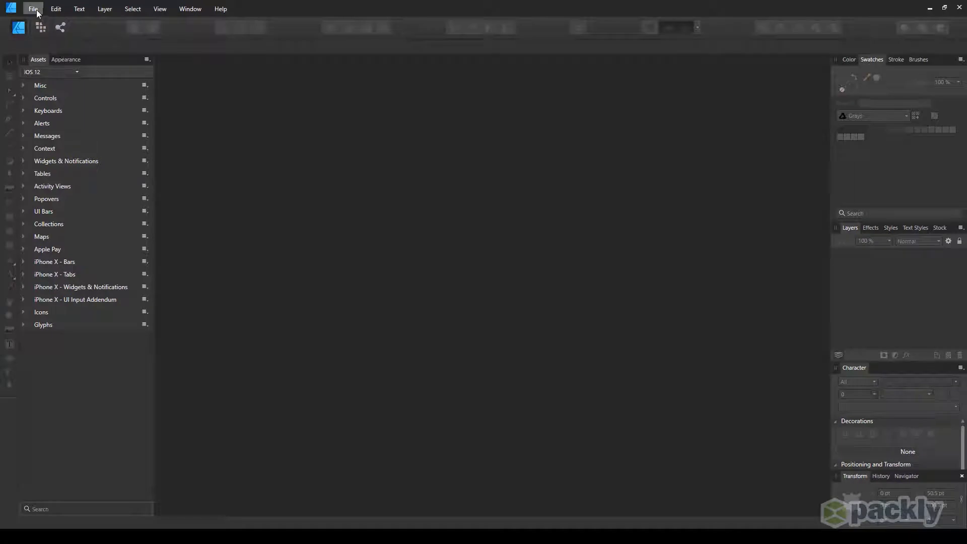
Open page 1 of the Packly dieline 58x58x127mm PDF as a document
left_click(32, 10)
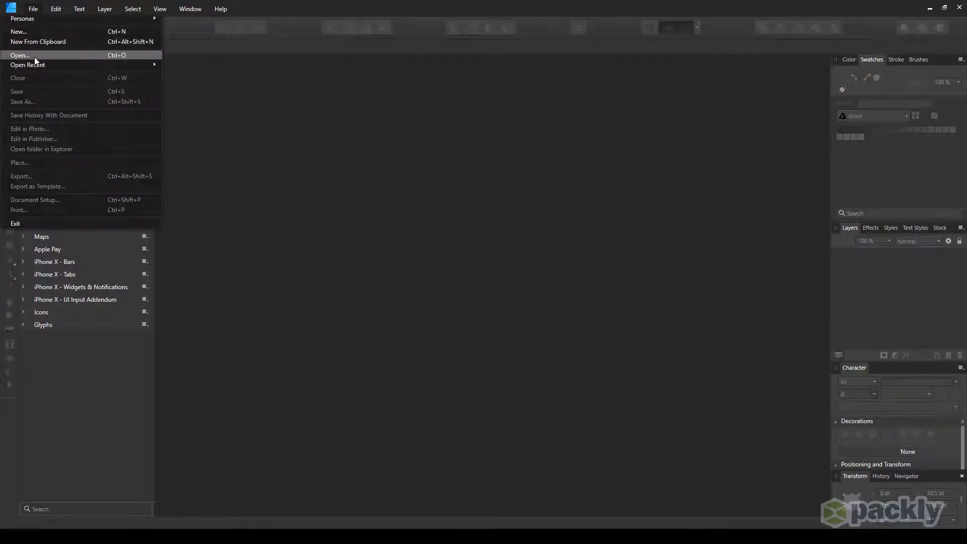
left_click(19, 54)
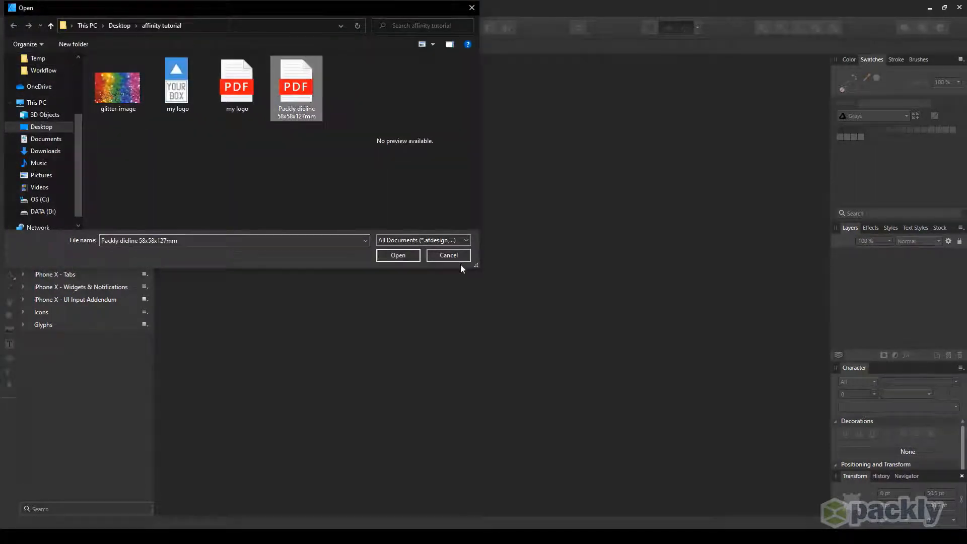
left_click(396, 255)
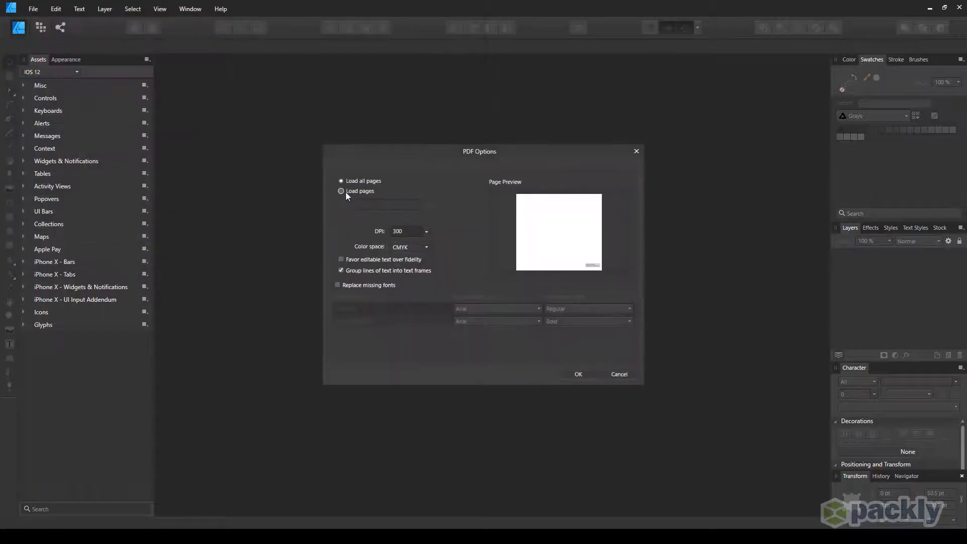
left_click(341, 191)
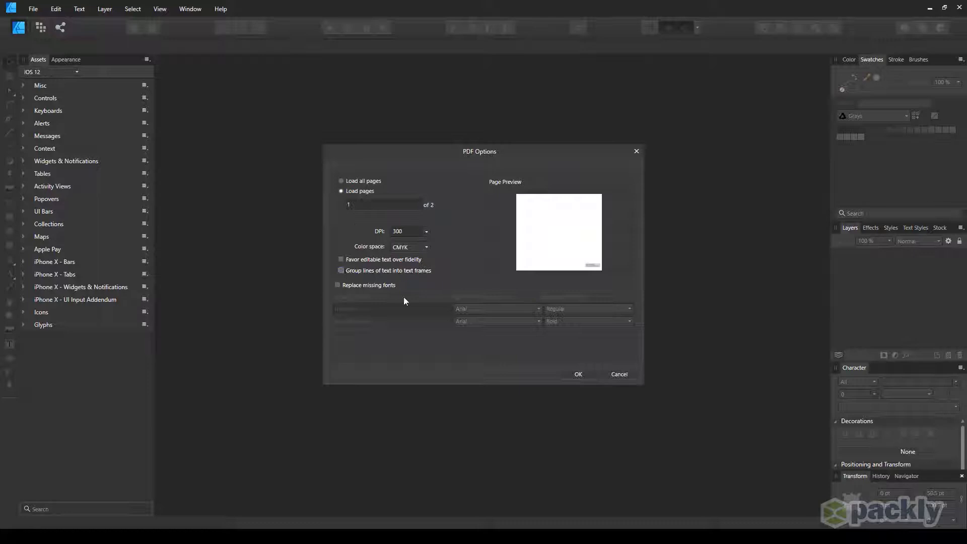
left_click(577, 373)
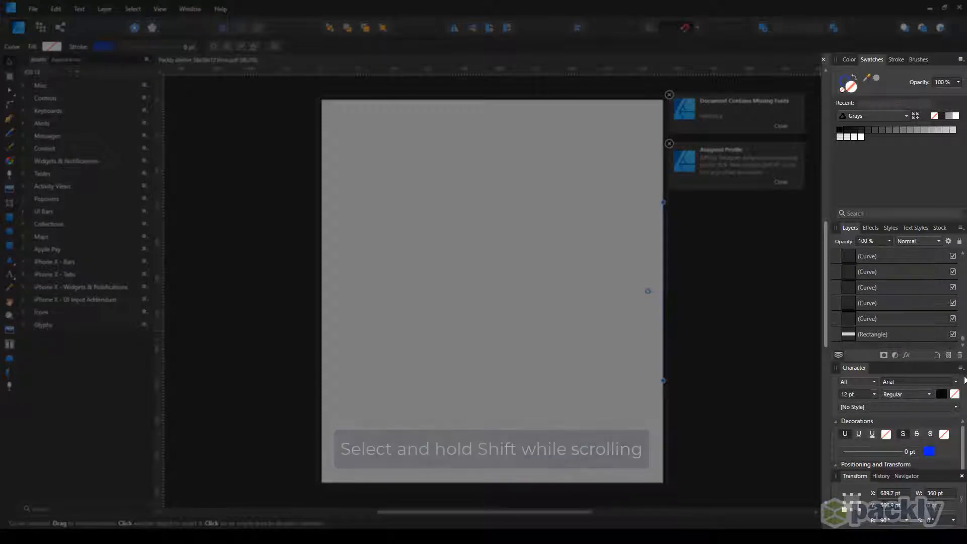
Select all dieline curves and the rectangle in Layers and group them
left_click(870, 333)
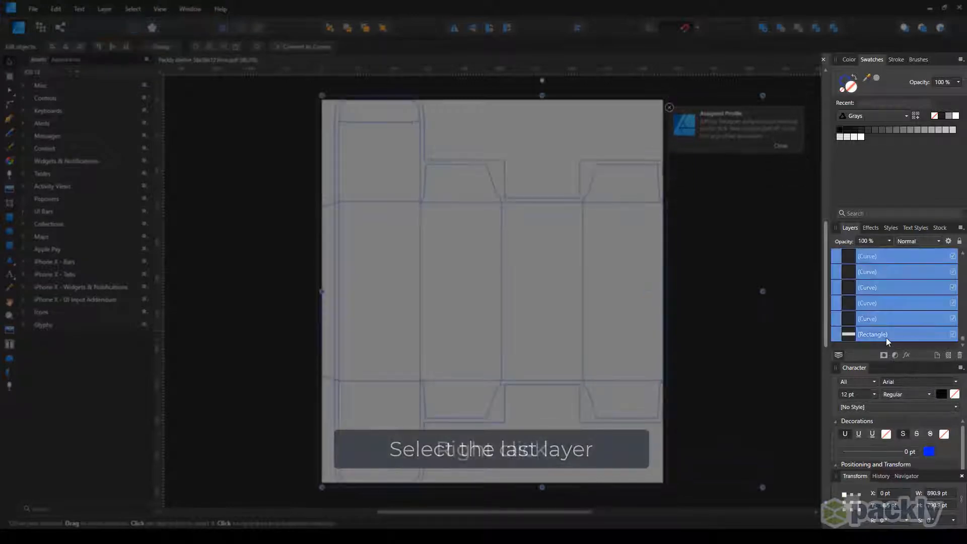
right_click(873, 334)
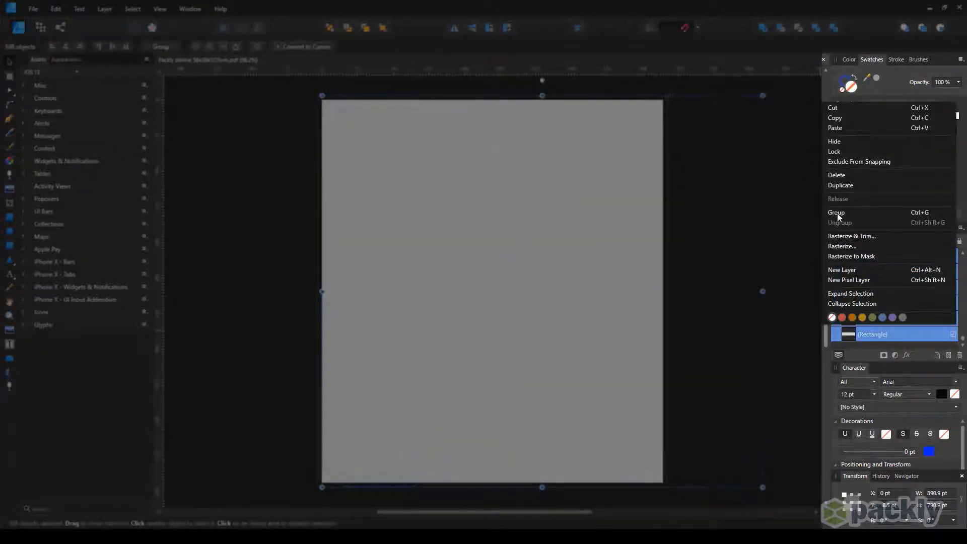
left_click(836, 213)
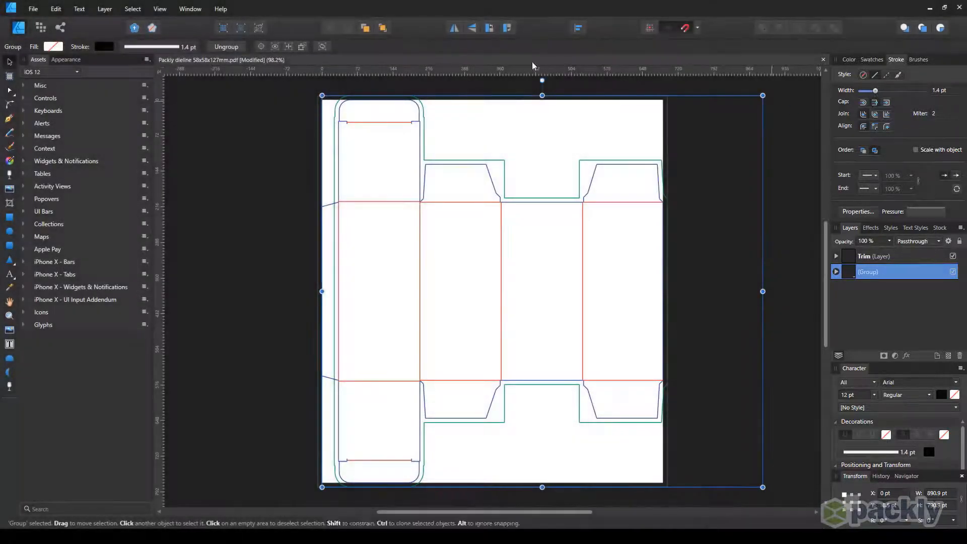
In Document Setup use millimetres, height 285 mm, anchored at the centre
left_click(33, 9)
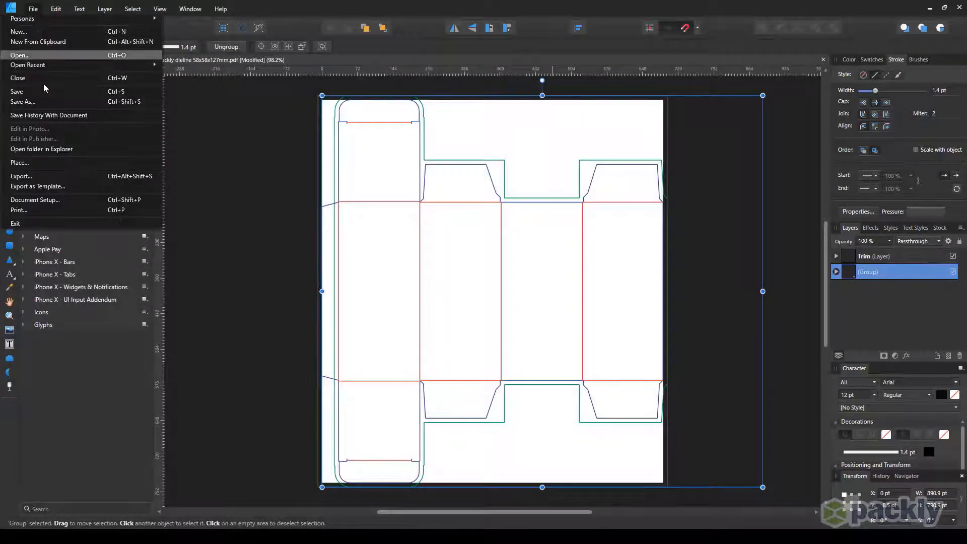
left_click(35, 200)
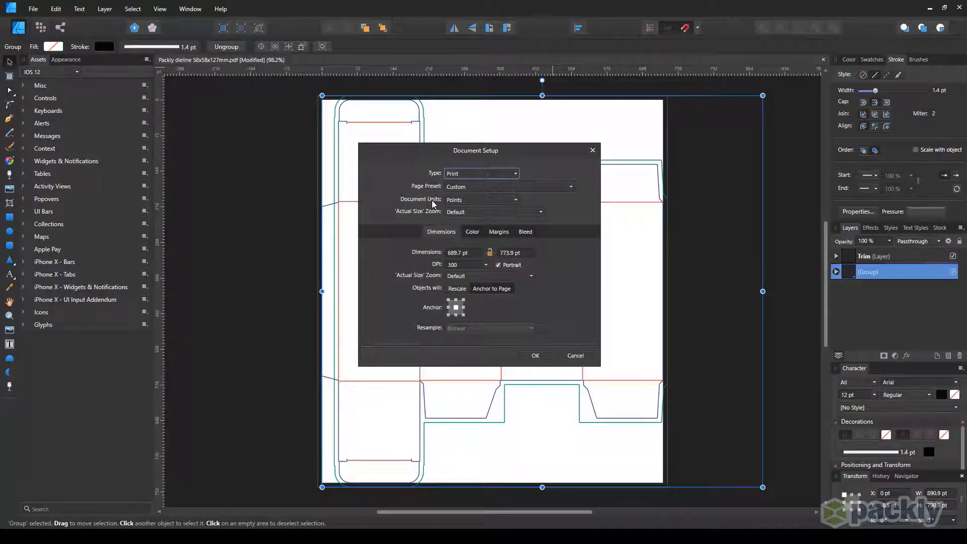
left_click(482, 199)
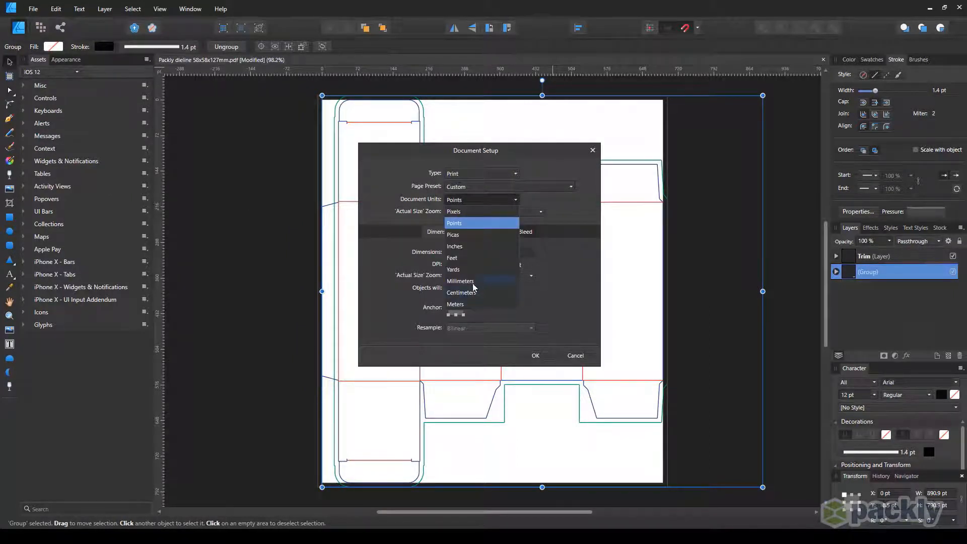
left_click(460, 281)
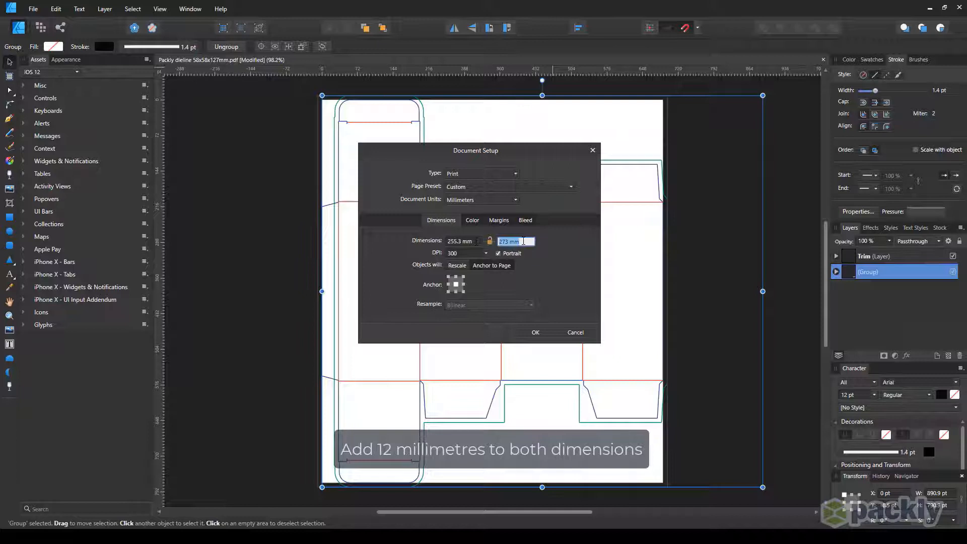
type("285 mm")
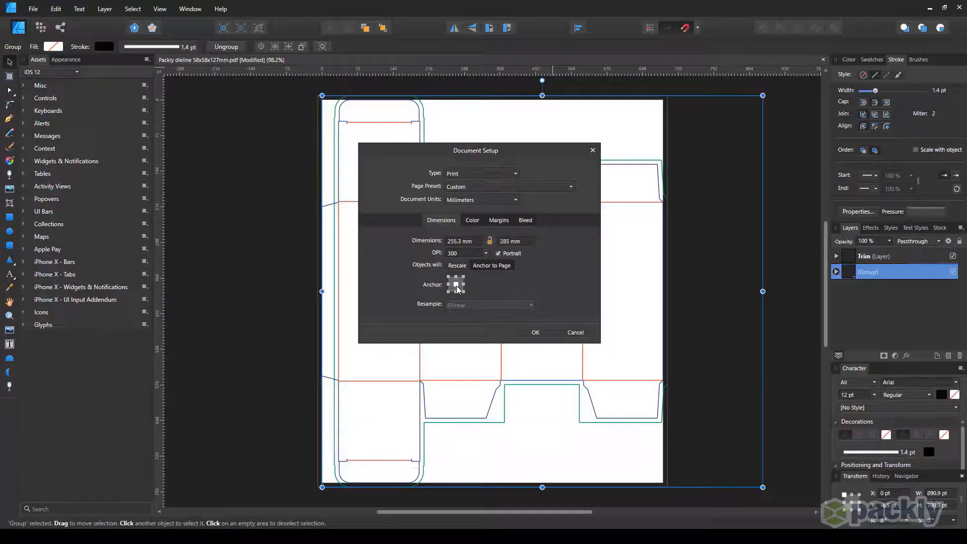
left_click(535, 332)
type("dieline")
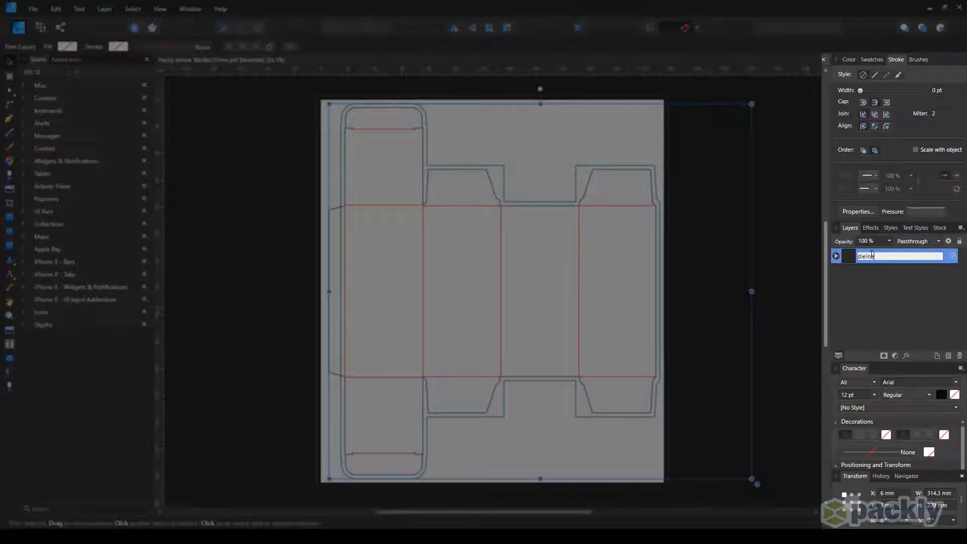
Name the layer 'dieline' and add a new empty layer named 'artwork'
key("Return")
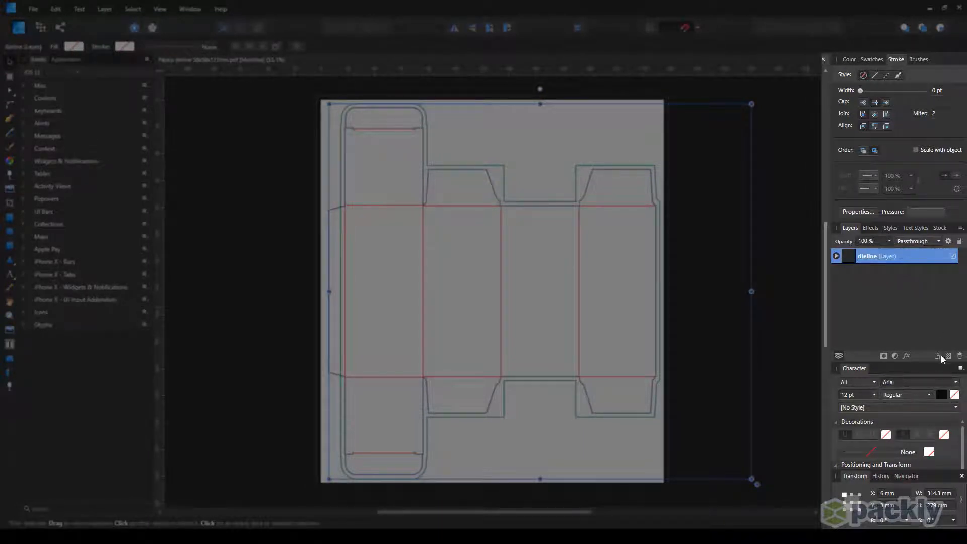
left_click(938, 355)
type("artwo")
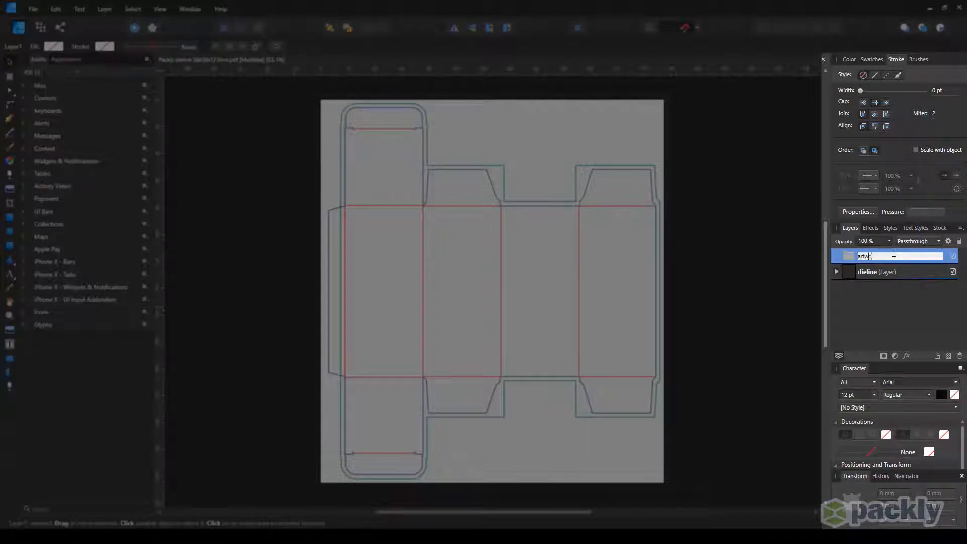
key("Return")
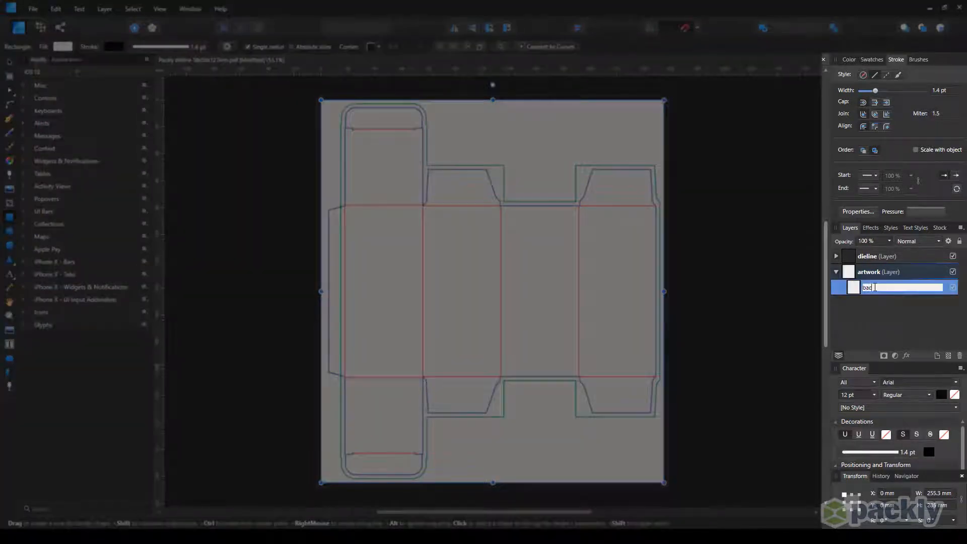
Name the page-sized rectangle 'background', fill it deep blue (yellow 0) in the artwork layer
type("background")
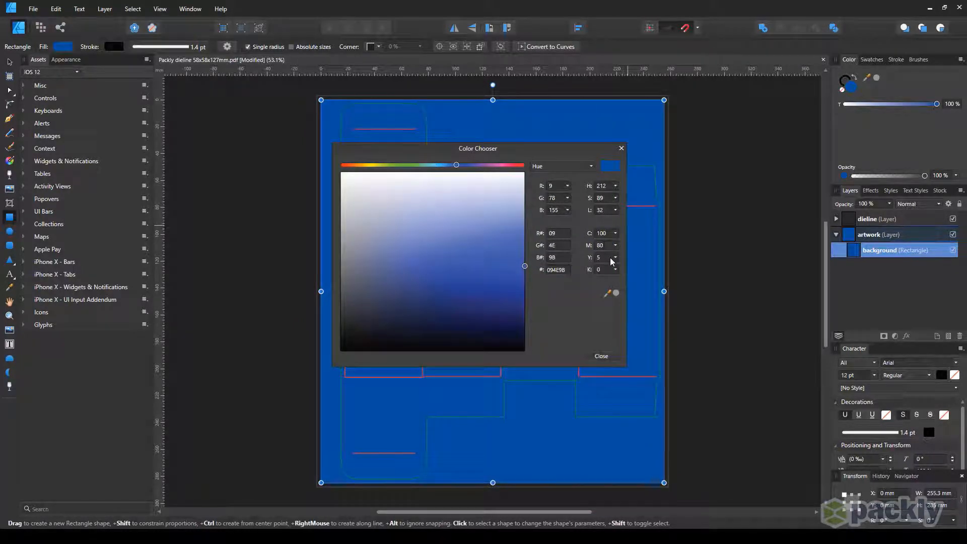
left_click(615, 260)
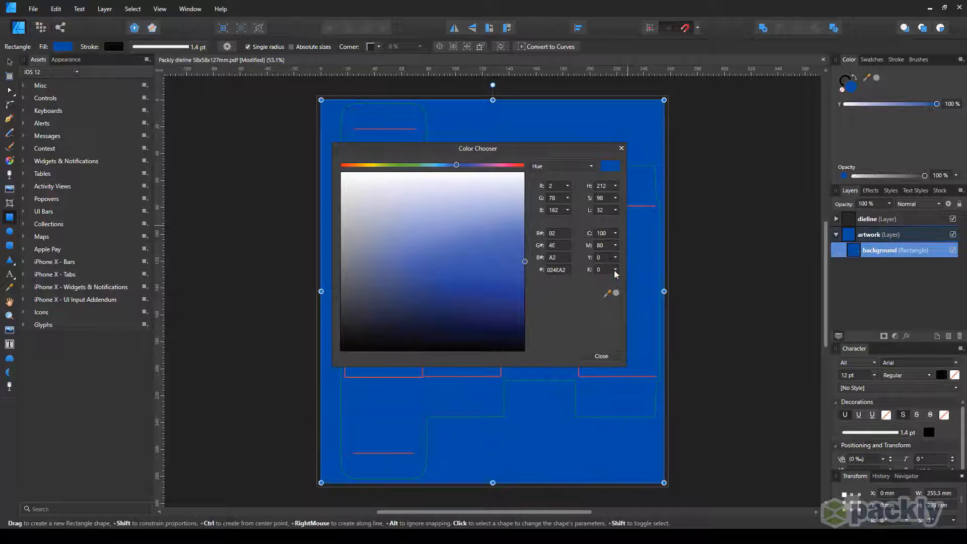
left_click(599, 355)
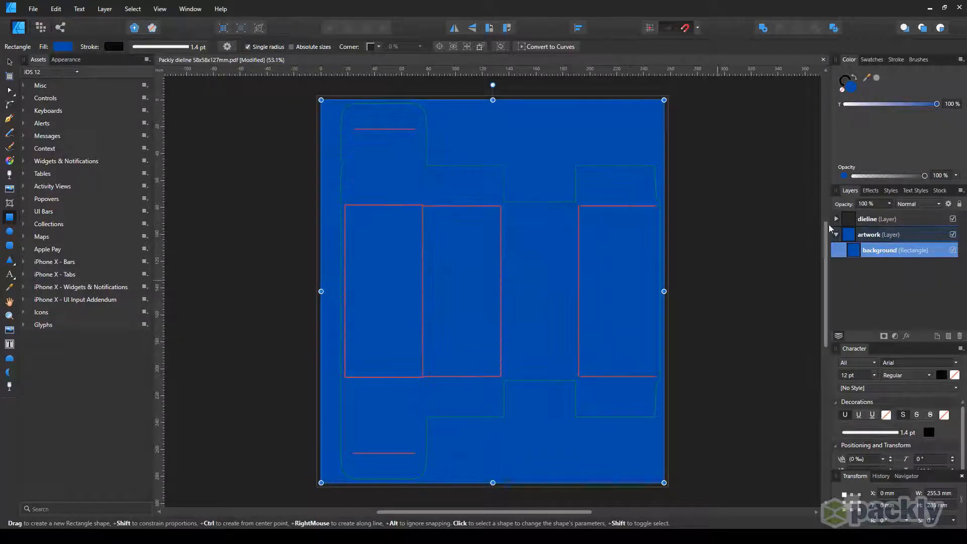
left_click(869, 235)
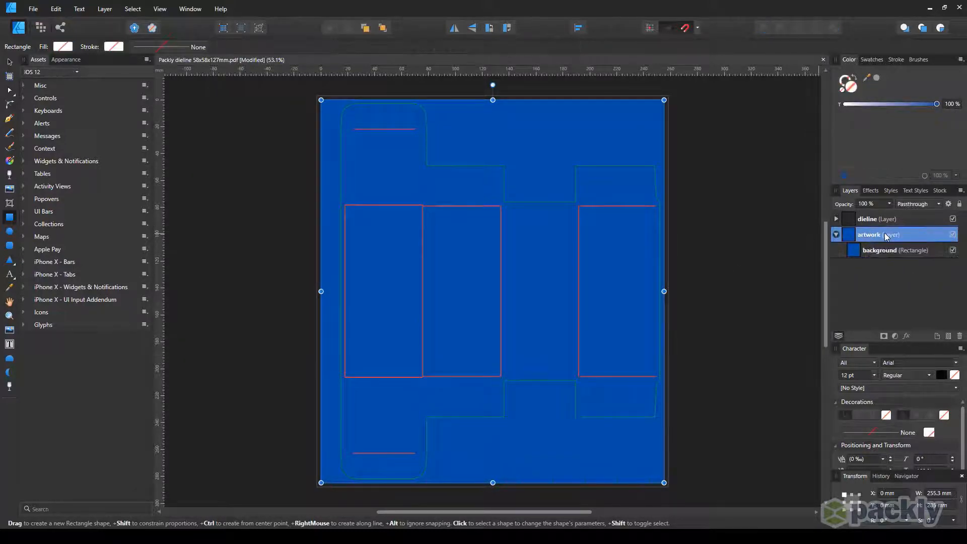
left_click(32, 9)
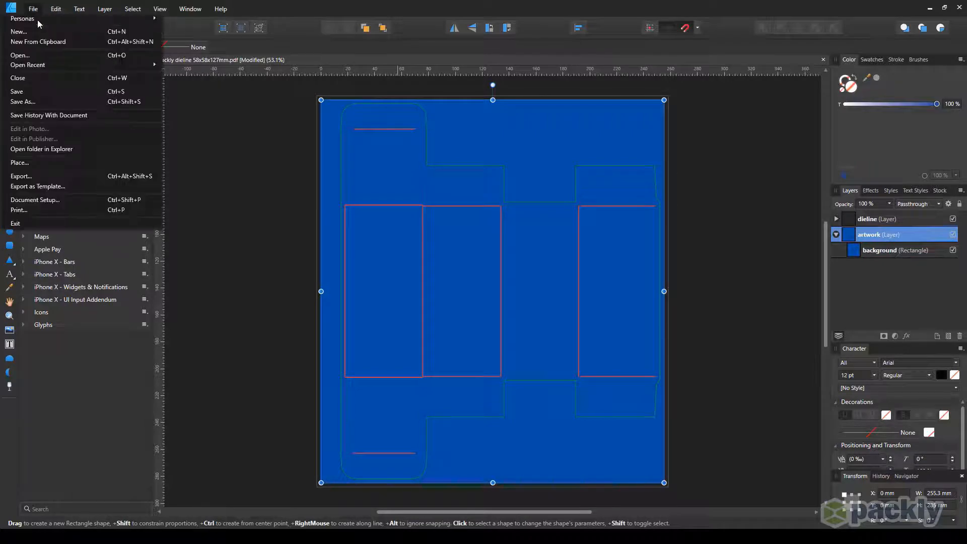
Place the YOUR BOX logo PDF and centre it small on the dieline panel
left_click(20, 55)
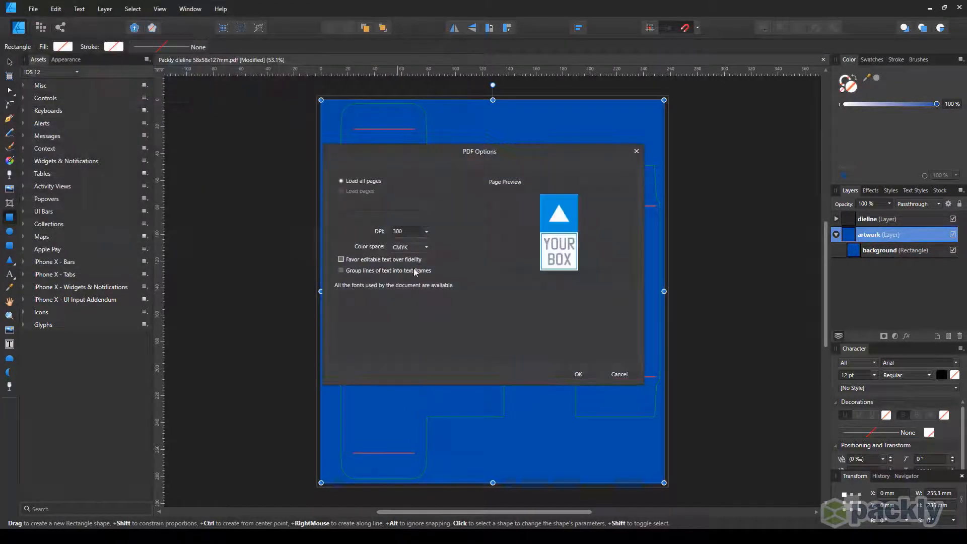
left_click(577, 375)
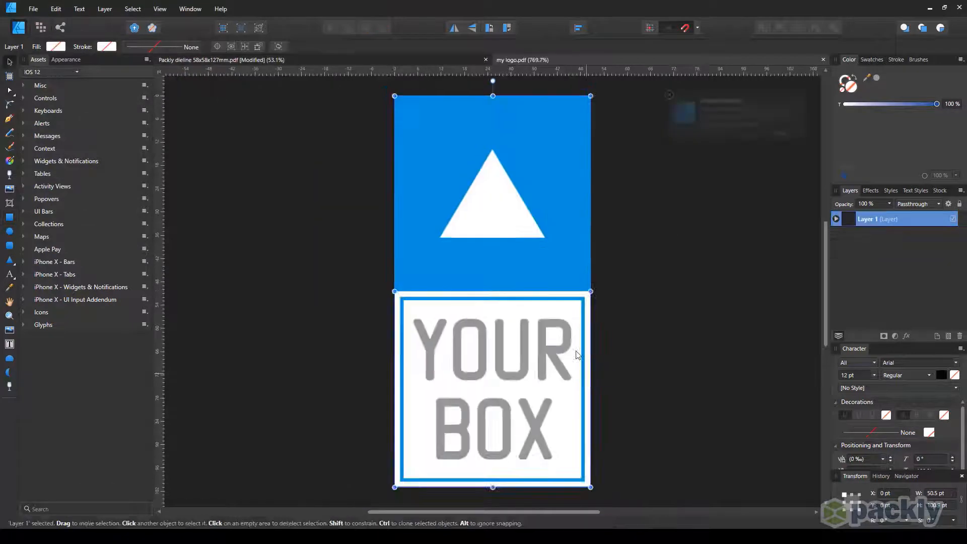
left_click(56, 9)
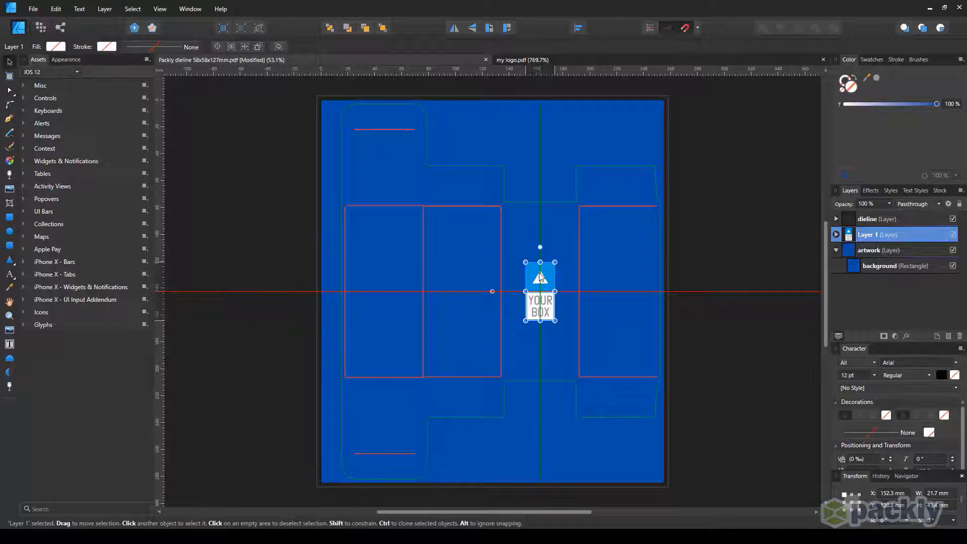
left_click(836, 252)
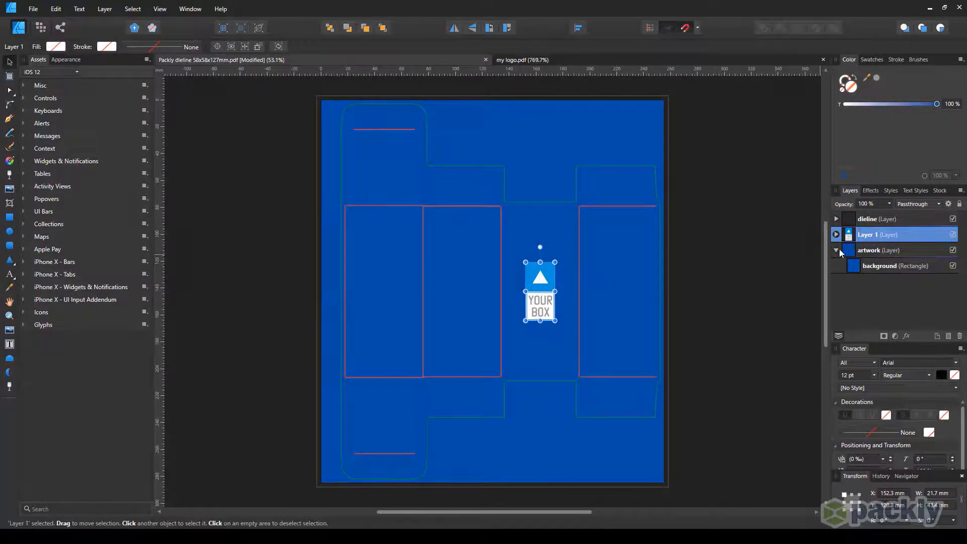
Rename the logo layer 'logo' and lock the logo, background and dieline layers
double_click(869, 234)
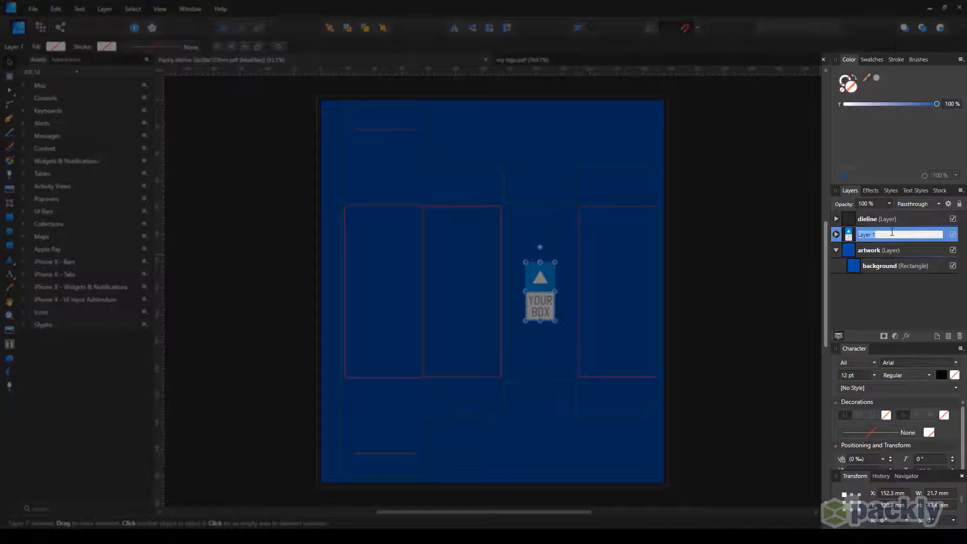
type("logo")
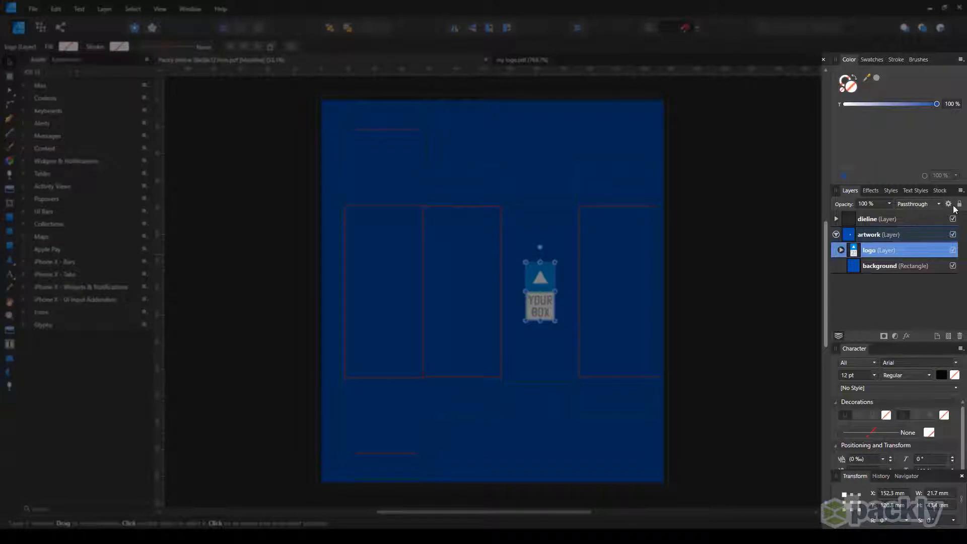
left_click(895, 266)
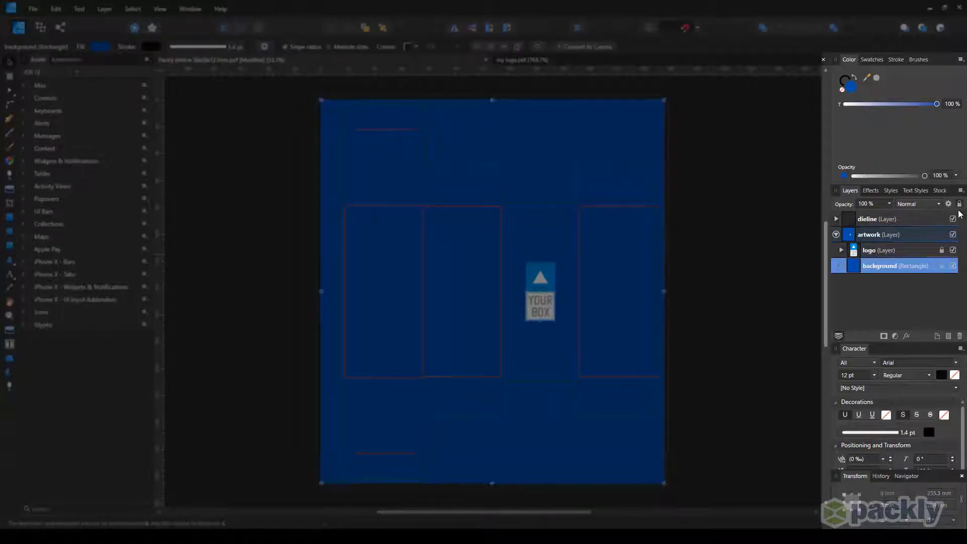
left_click(867, 219)
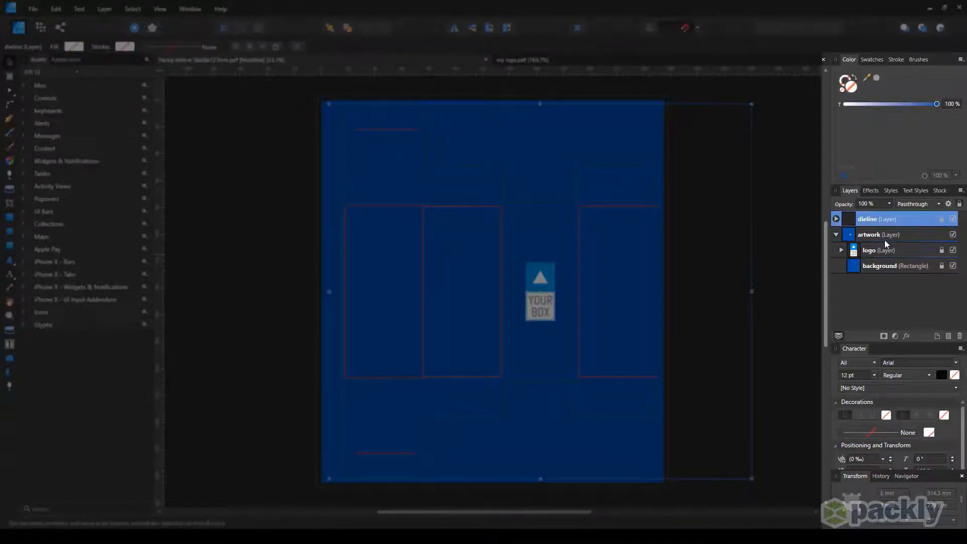
left_click(880, 235)
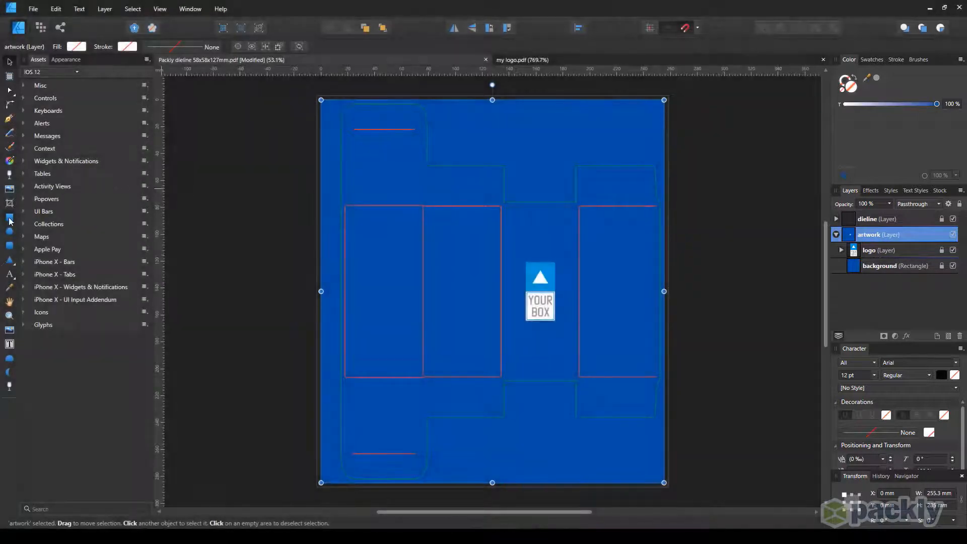
Draw a rectangle over the top flap filled #0096DB with no stroke
left_click(9, 217)
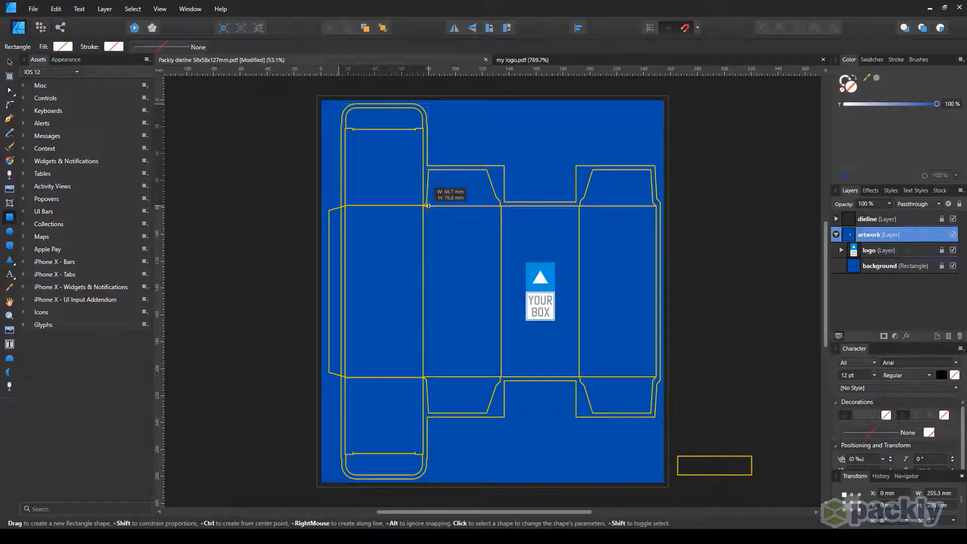
left_click(63, 46)
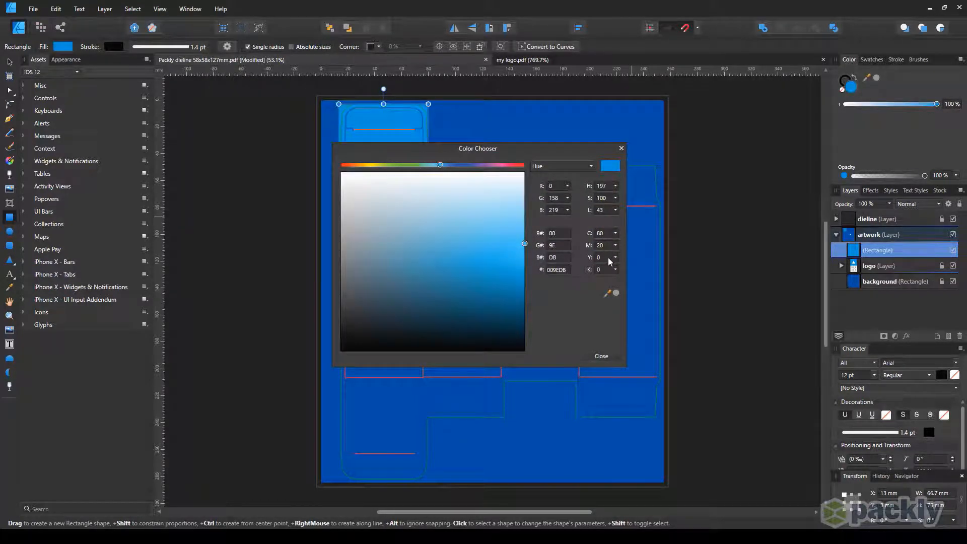
left_click(600, 356)
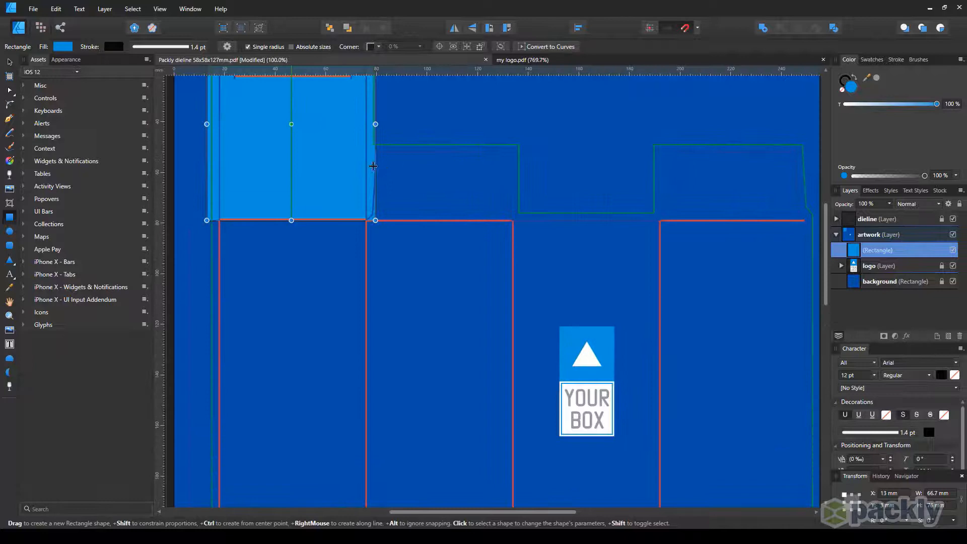
left_click(62, 46)
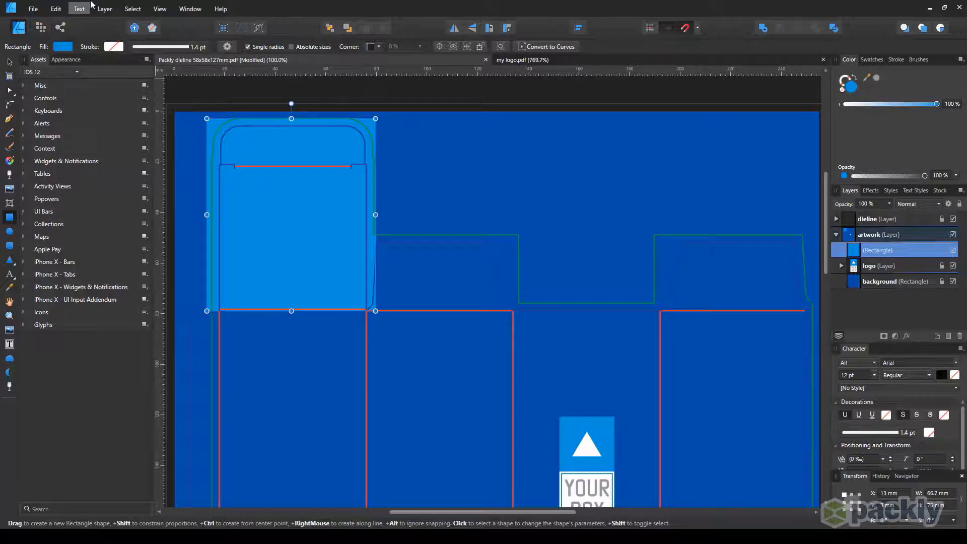
Convert the flap rectangle to curves and rename it 'top flap'
left_click(104, 9)
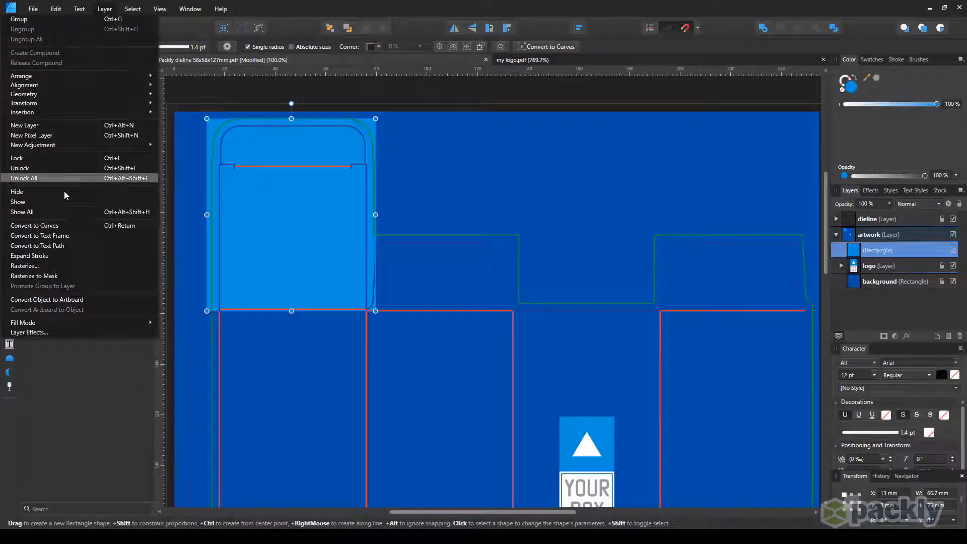
left_click(34, 224)
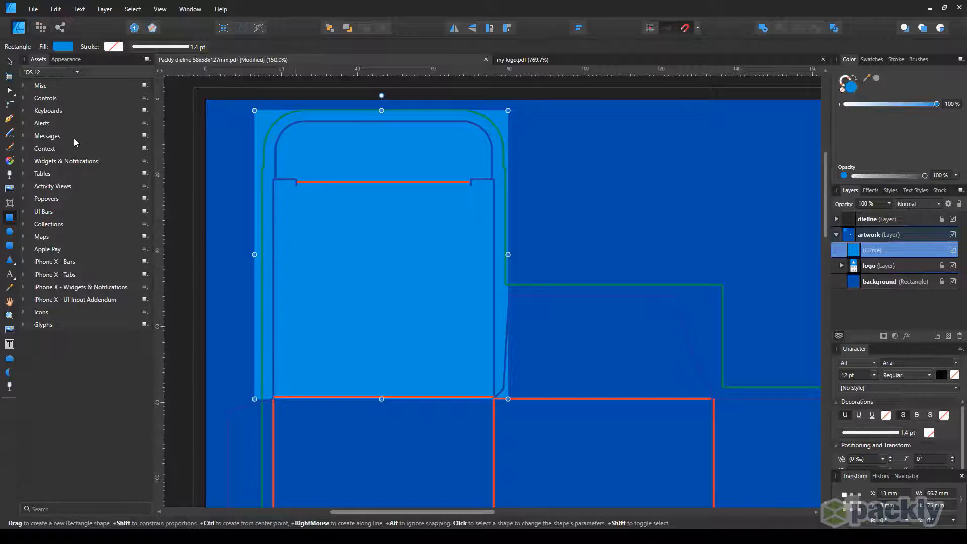
left_click(9, 90)
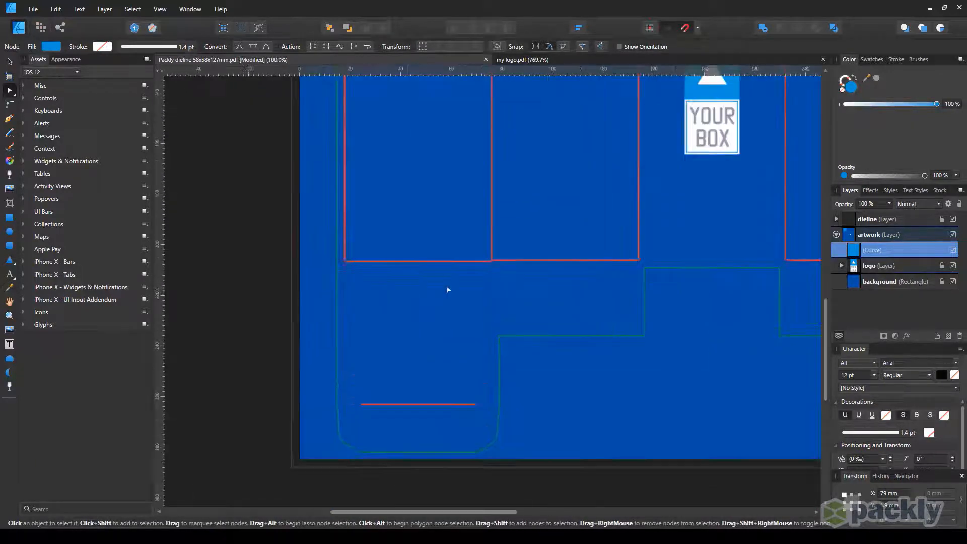
double_click(874, 250)
type("top flap")
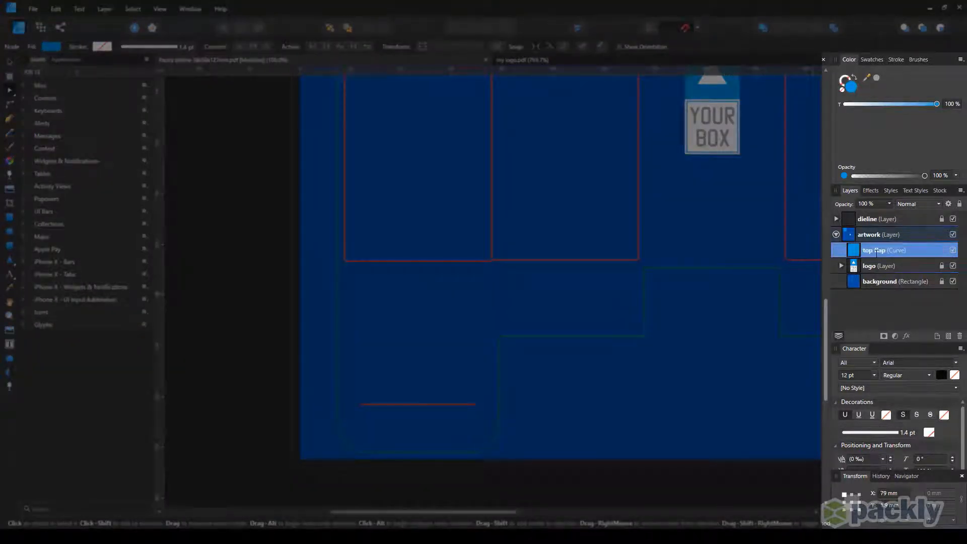
left_click(882, 235)
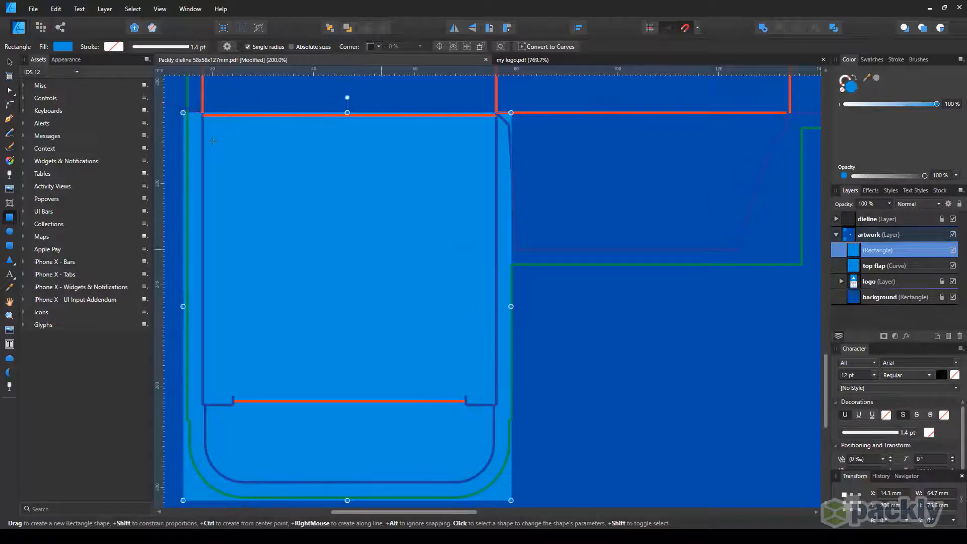
Convert the lower flap rectangle to curves, name it 'bottom flap' and select it
left_click(104, 9)
type("bottom flap")
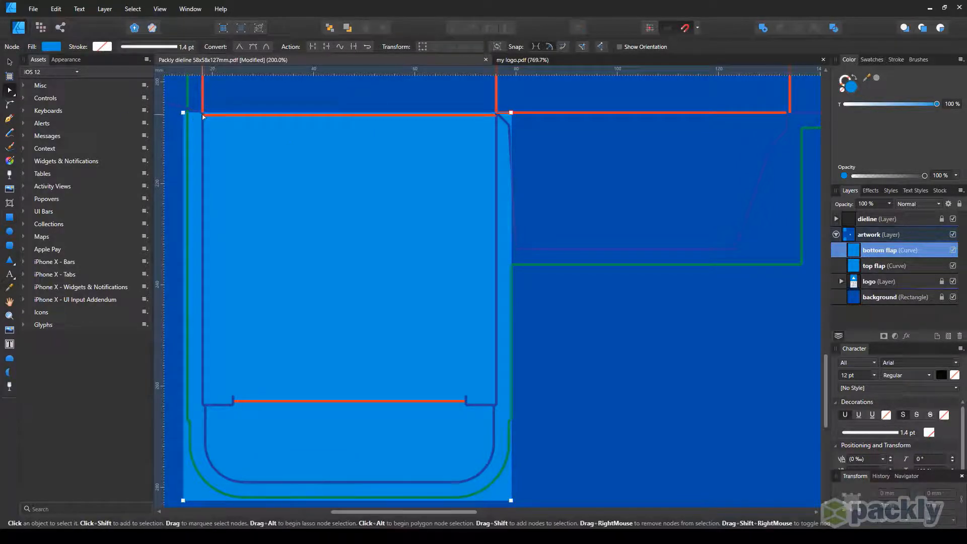
left_click(199, 116)
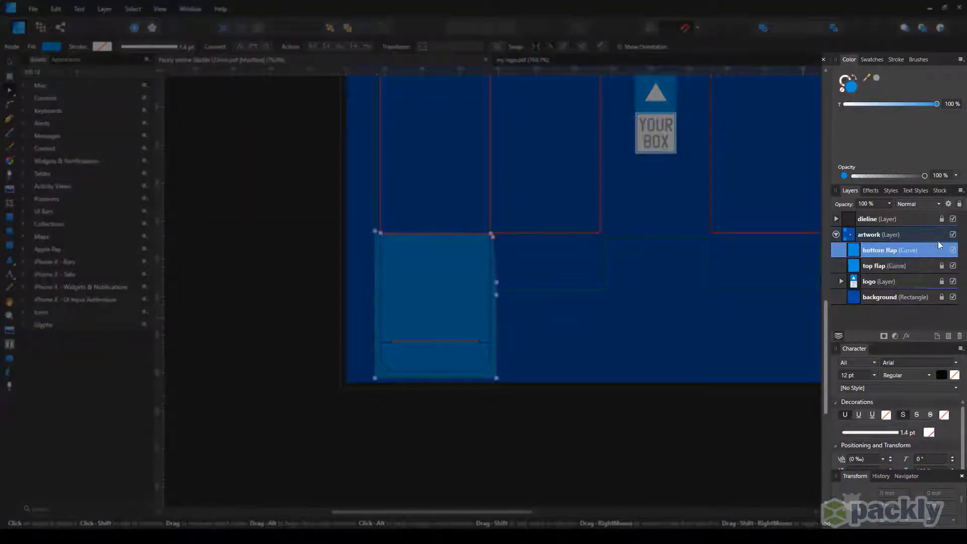
left_click(869, 235)
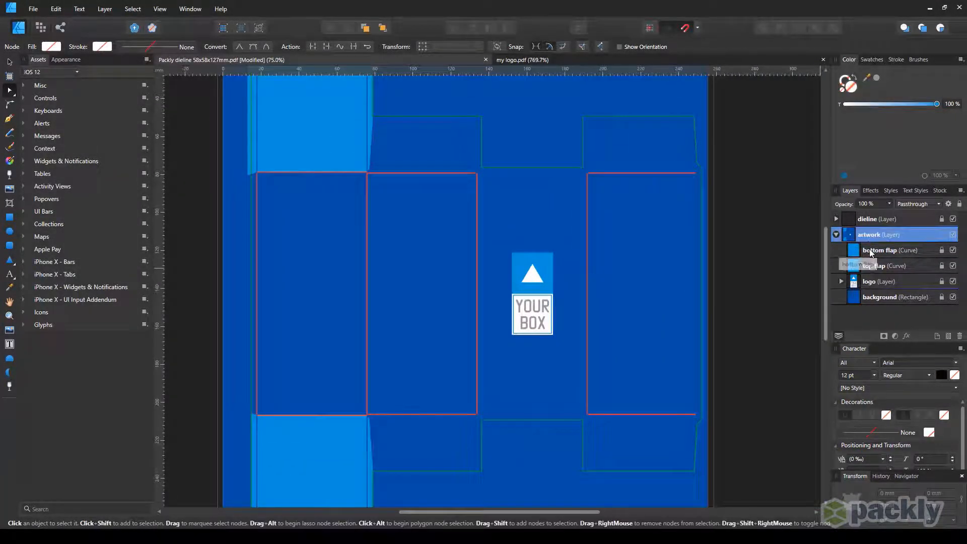
left_click(882, 250)
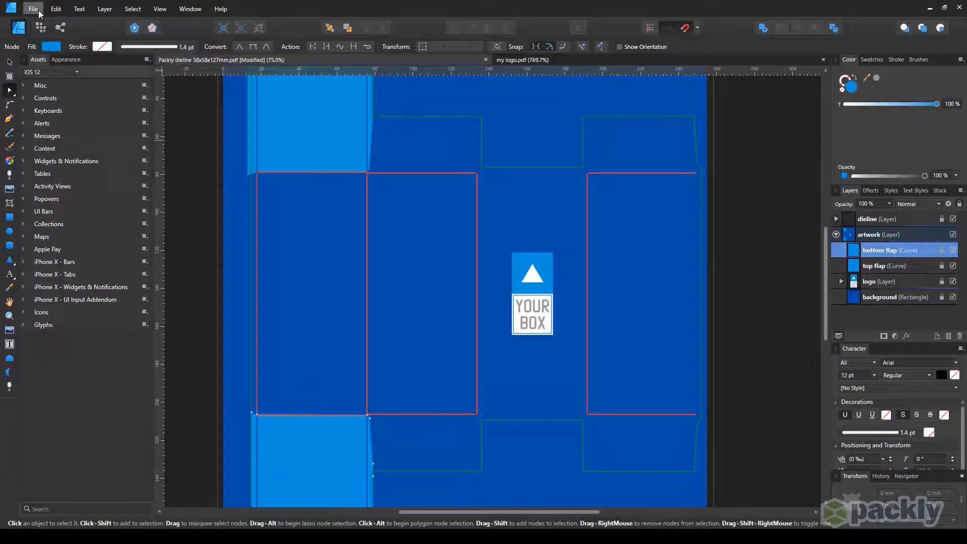
Place the glitter image and clip it inside one side panel of the box
left_click(32, 9)
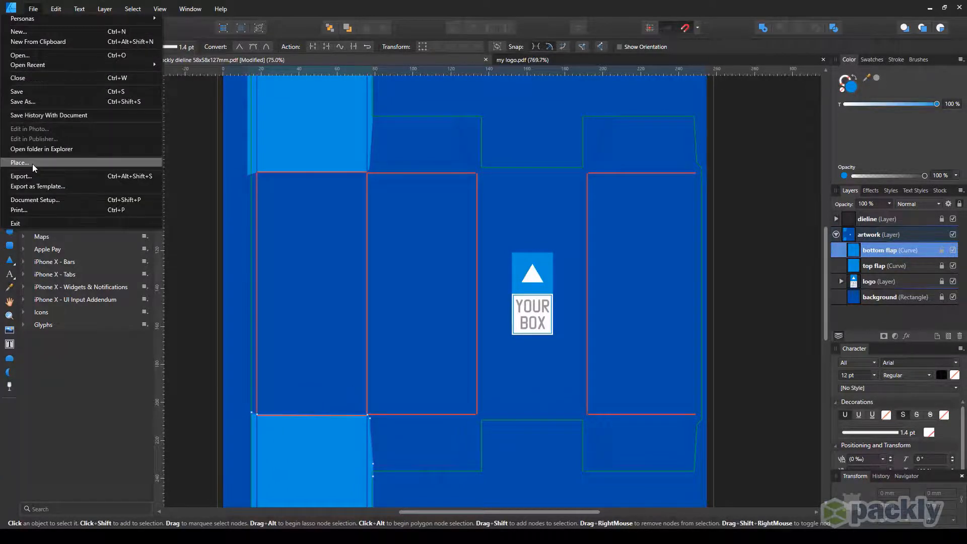
left_click(20, 163)
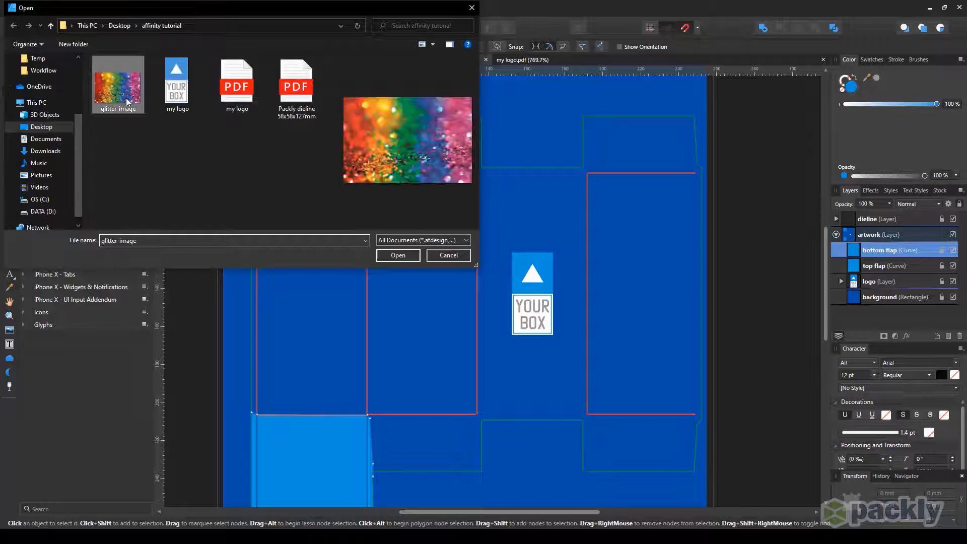
left_click(398, 254)
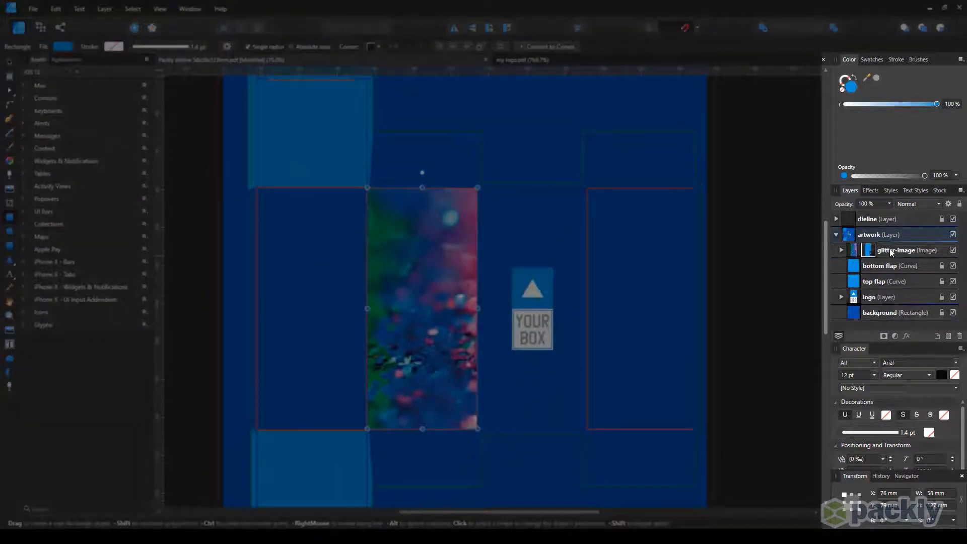
double_click(888, 250)
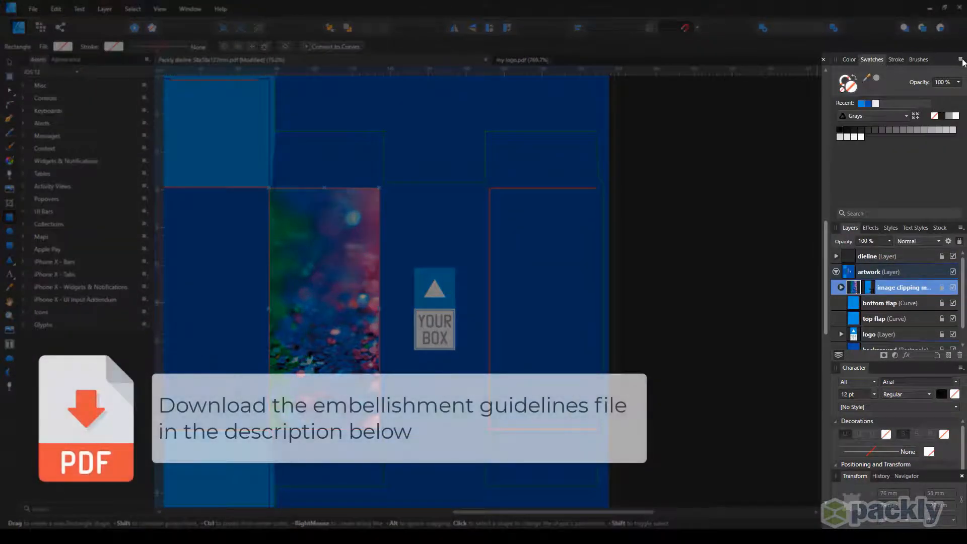
Add a global spot colour 'Raised-Silver-Foil' at 50% black with overprint to the palette
left_click(960, 59)
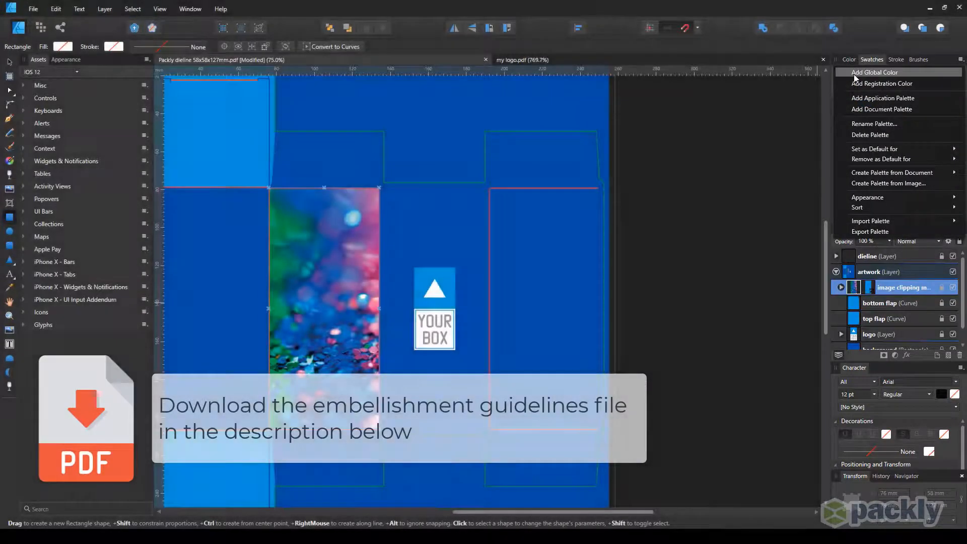
left_click(875, 72)
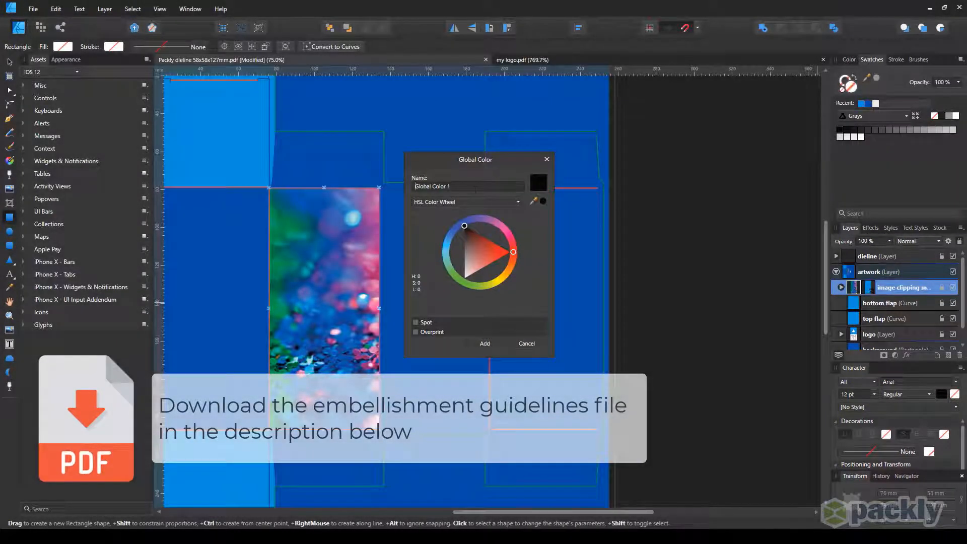
left_click(465, 202)
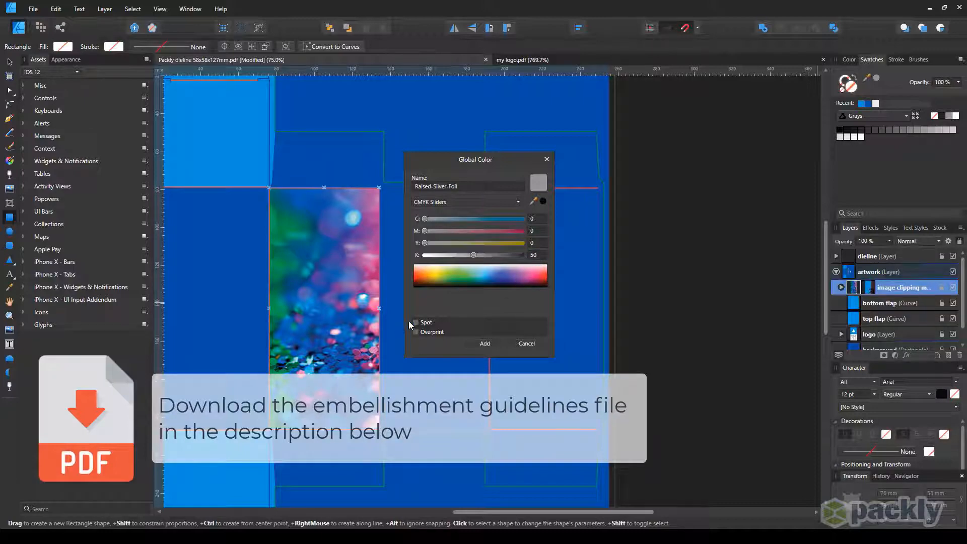
left_click(416, 322)
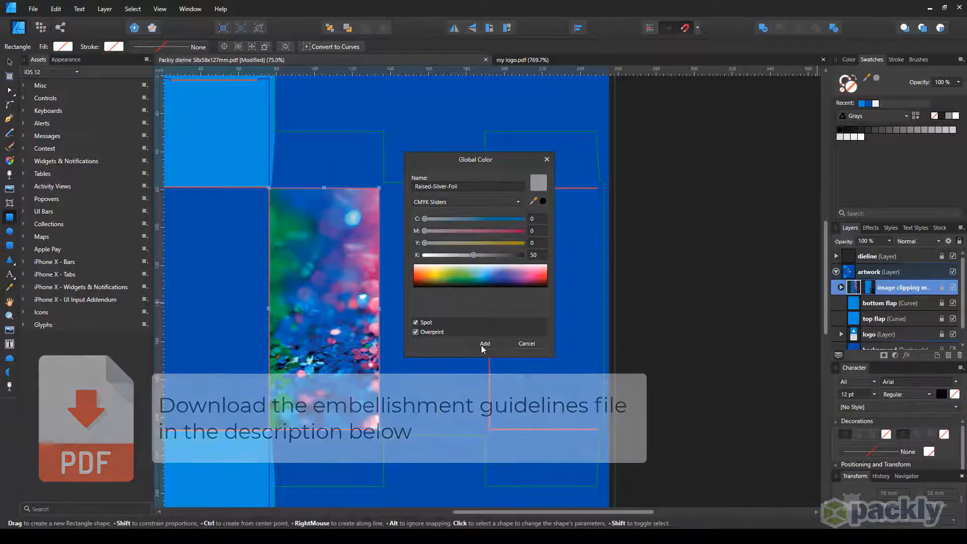
left_click(485, 344)
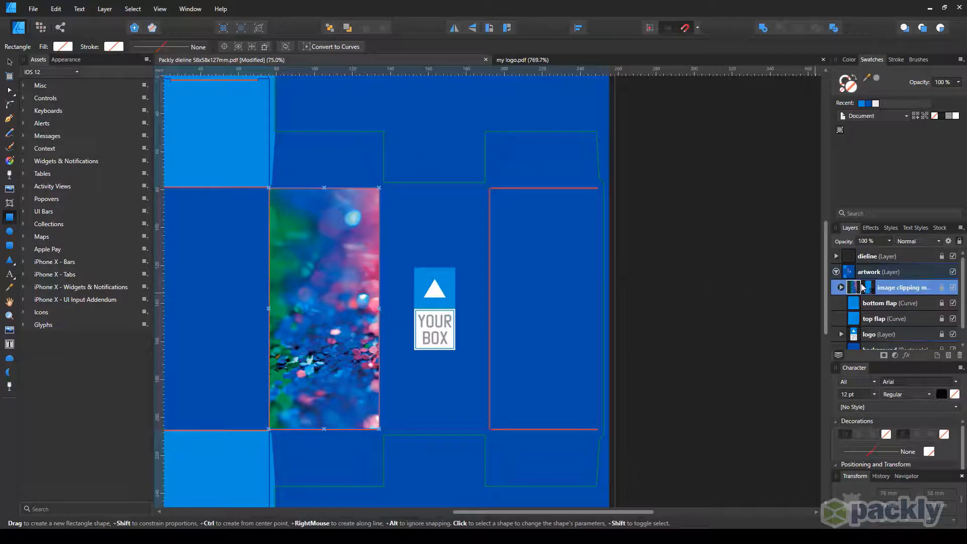
left_click(878, 272)
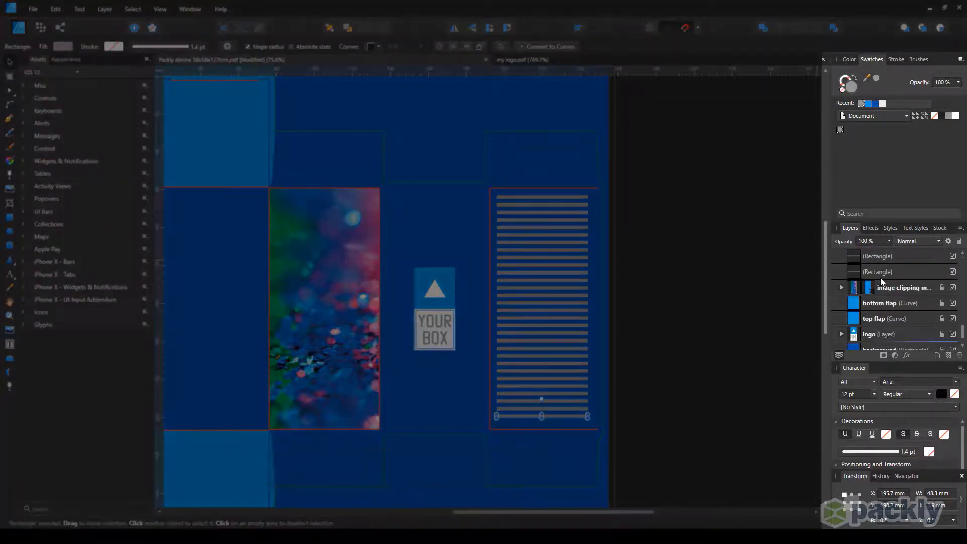
Group the grey stripe rectangles and name the group 'silver foil'
right_click(882, 271)
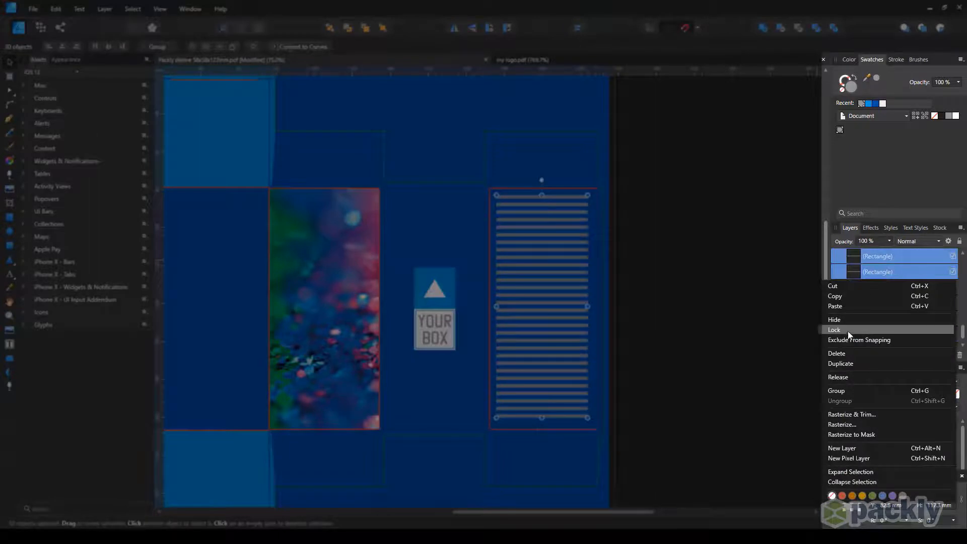
left_click(836, 390)
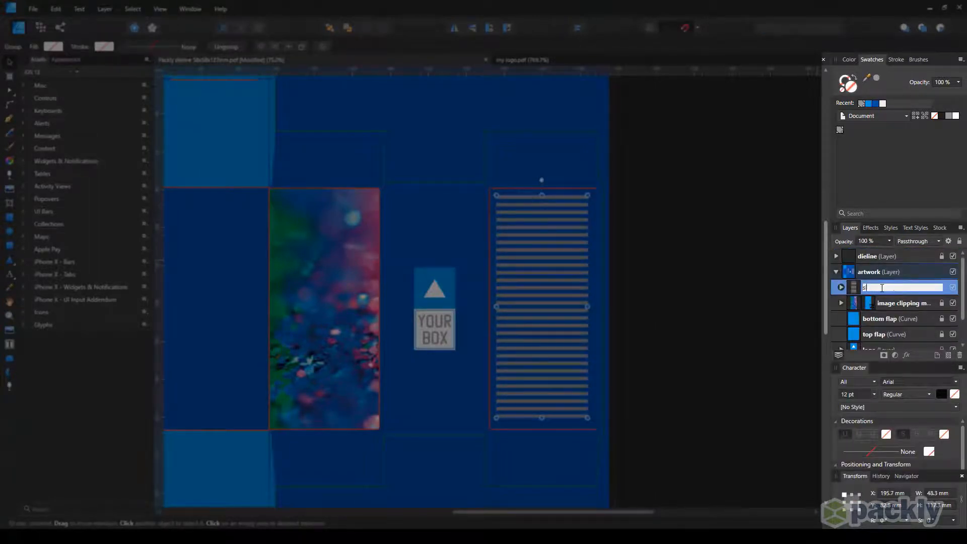
type("silver foil")
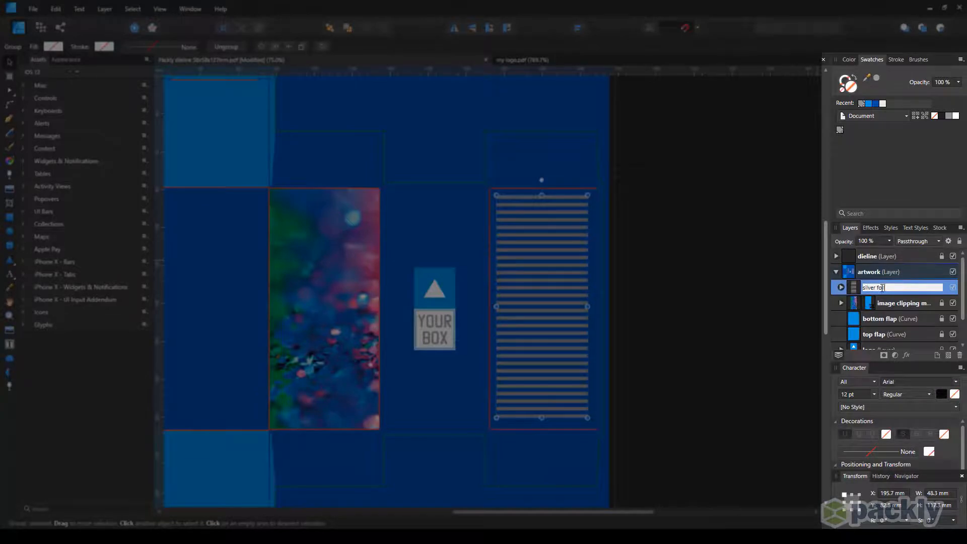
key("Return")
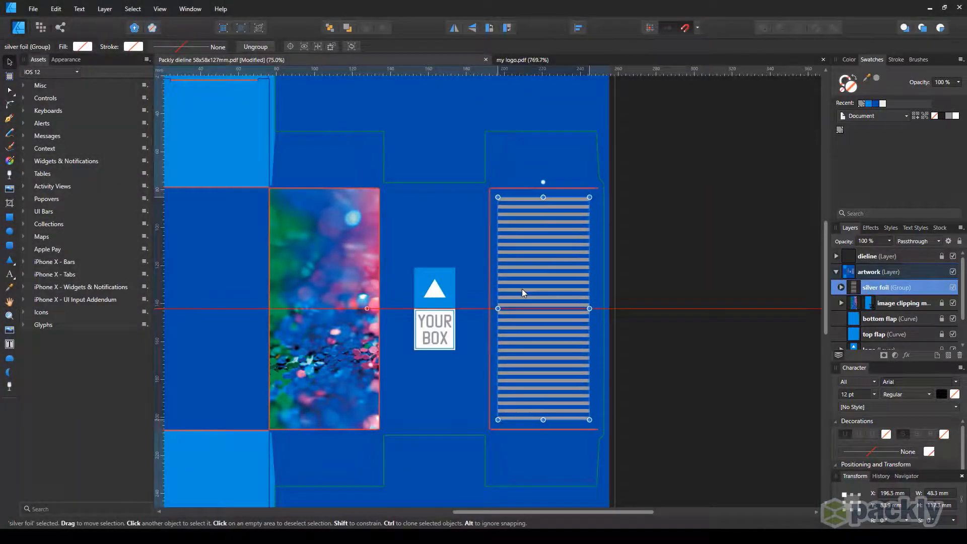
left_click(646, 310)
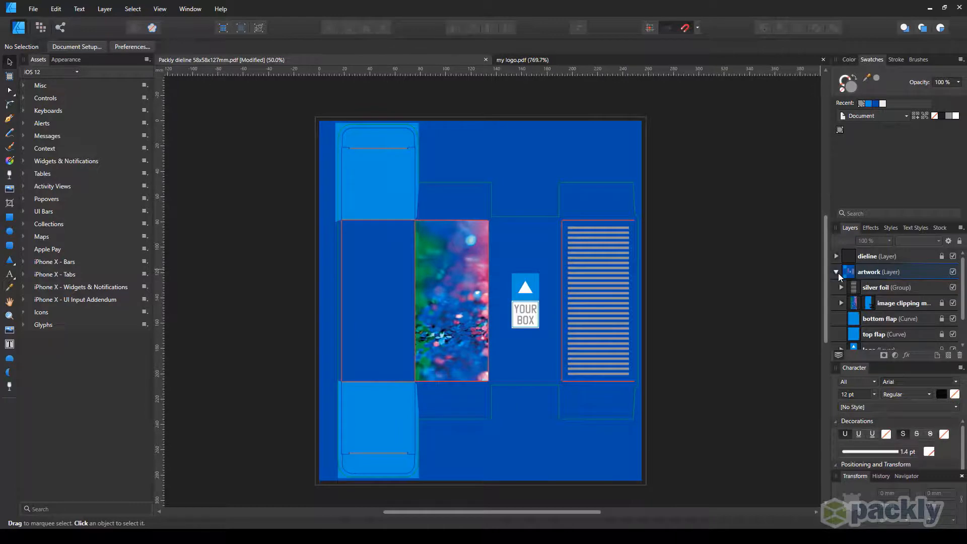
Collapse the artwork layer so only dieline and artwork show, then deselect
left_click(880, 256)
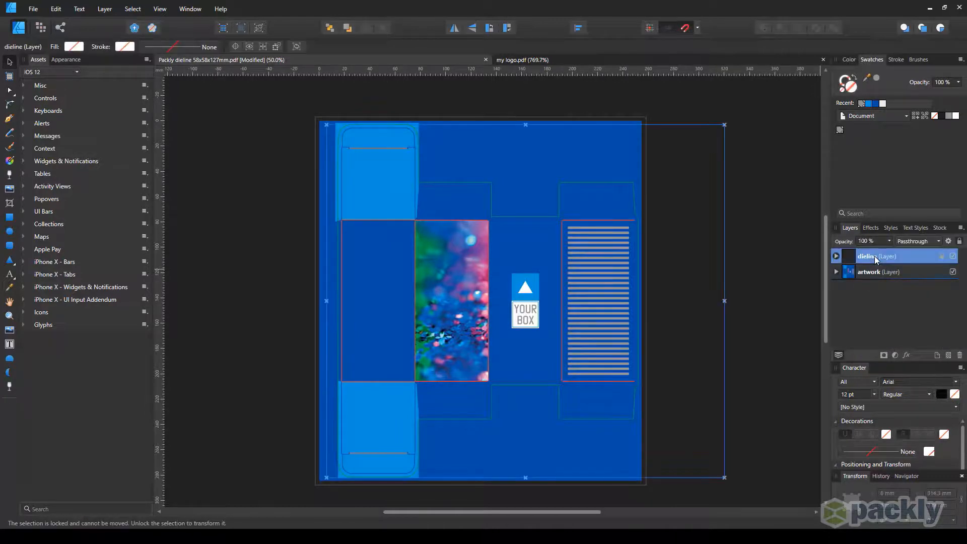
left_click(878, 272)
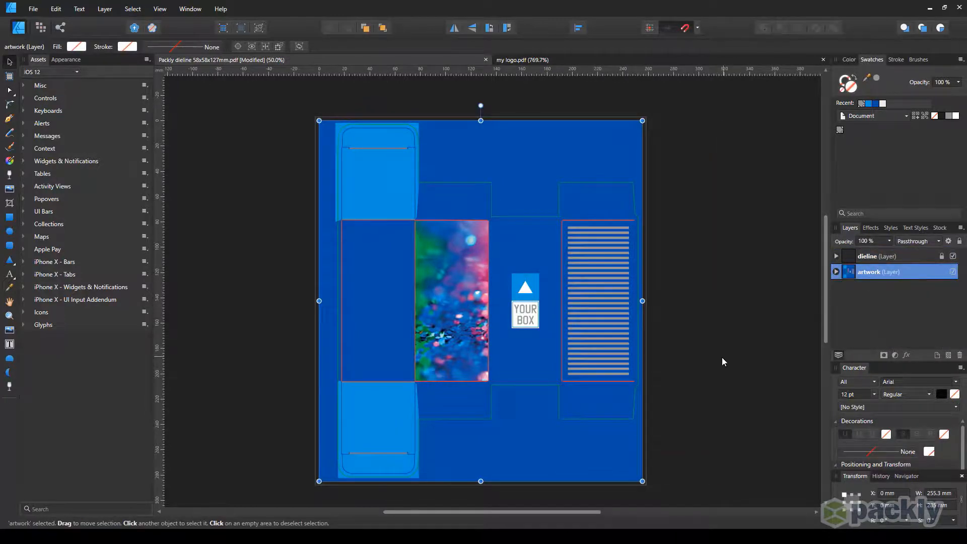
left_click(32, 9)
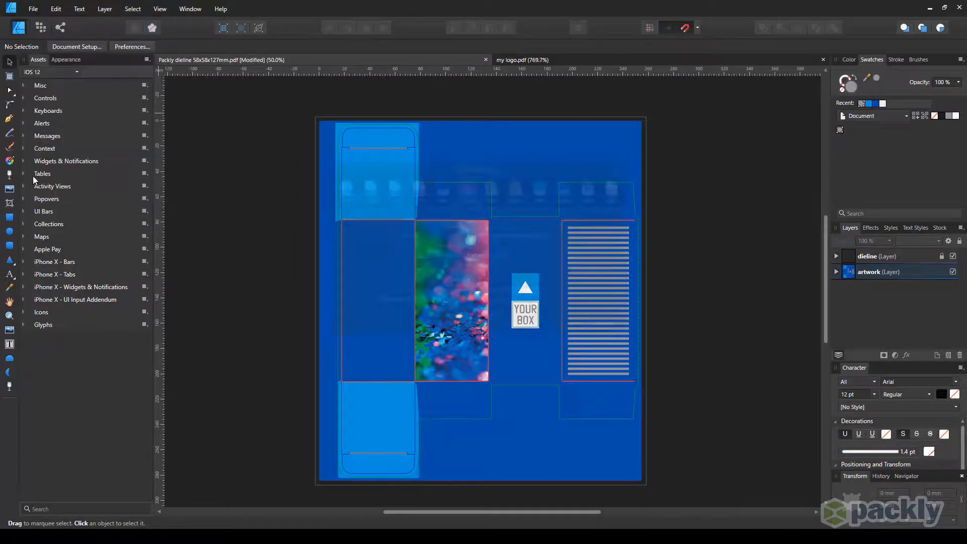
Choose the PDF (for print) preset with Allow advanced features unticked
left_click(466, 222)
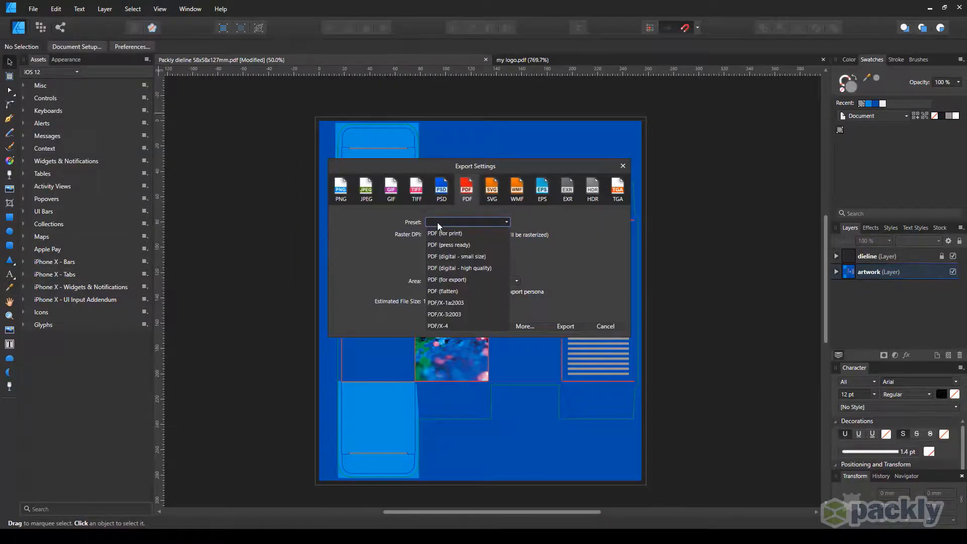
left_click(445, 232)
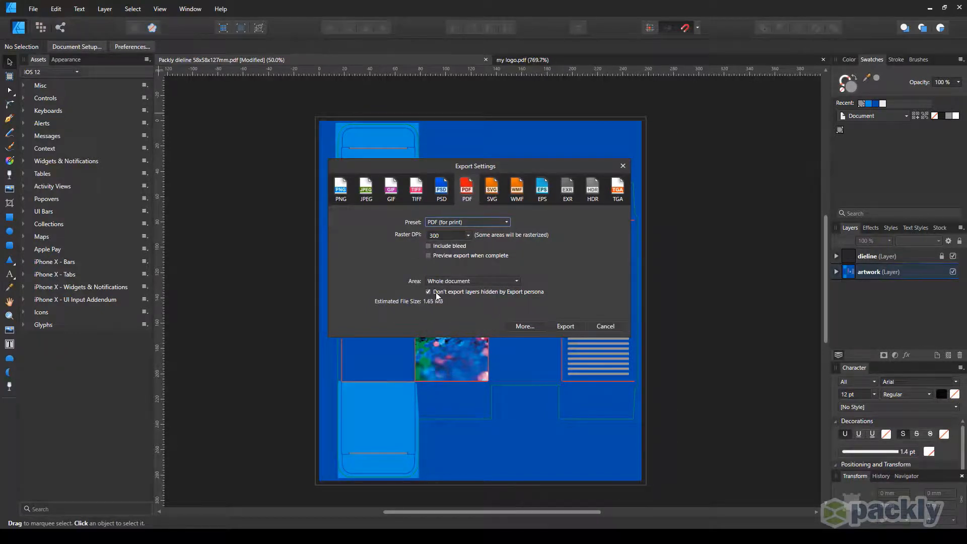
left_click(524, 326)
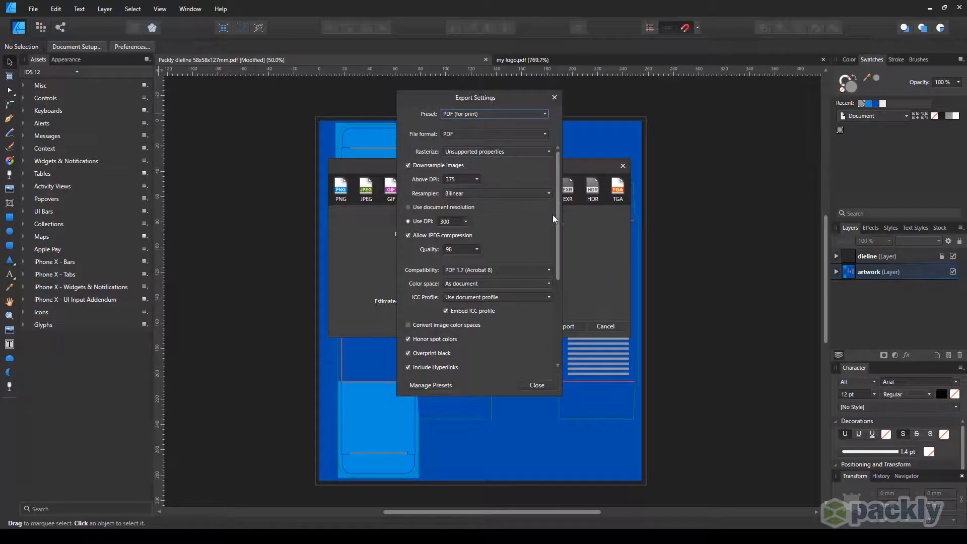
scroll("down", 3)
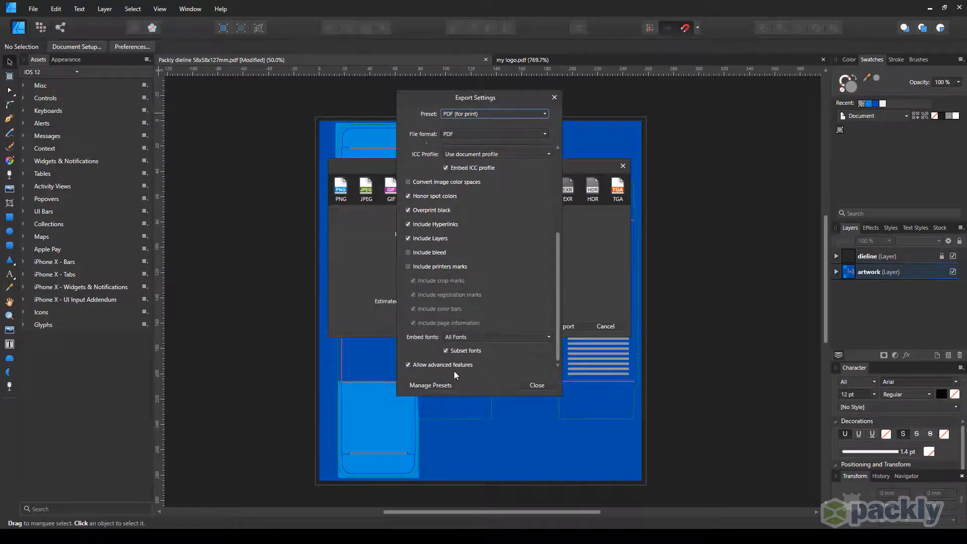
left_click(408, 365)
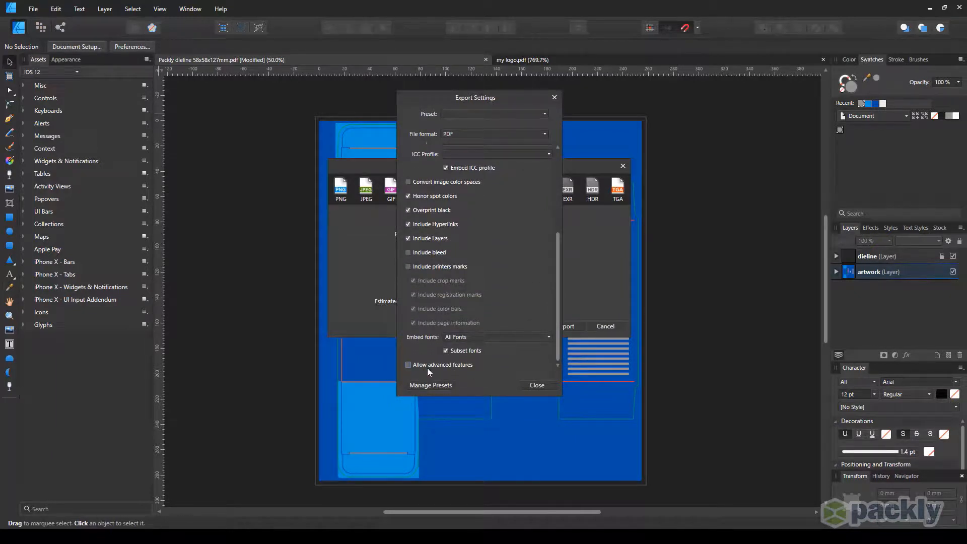
left_click(534, 385)
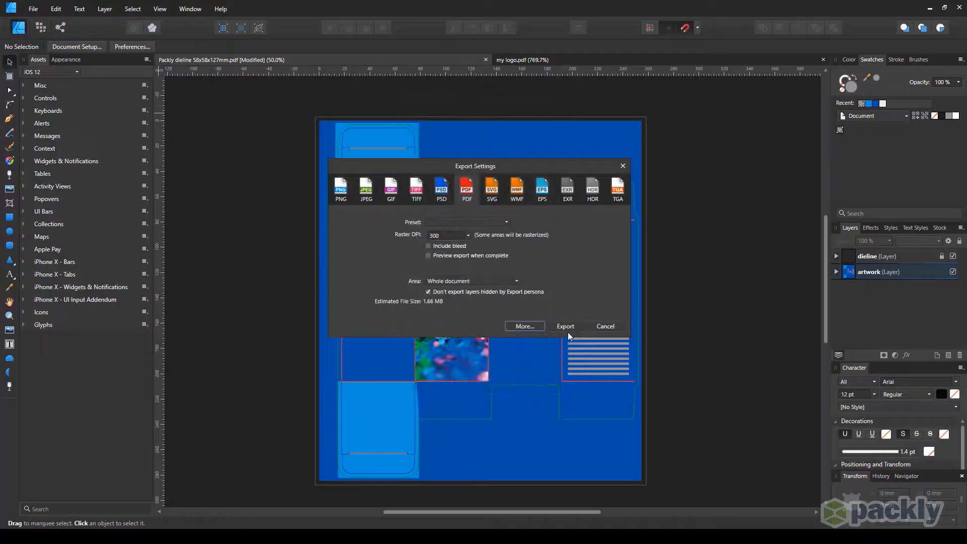
Export the PDF under the file name 'my-packly-bo…'
left_click(564, 325)
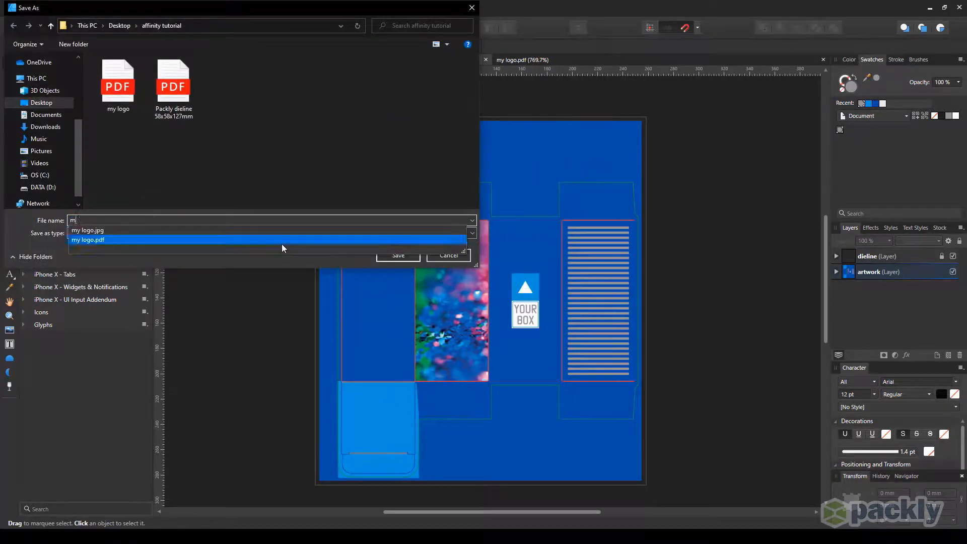
type("my-packly-bo")
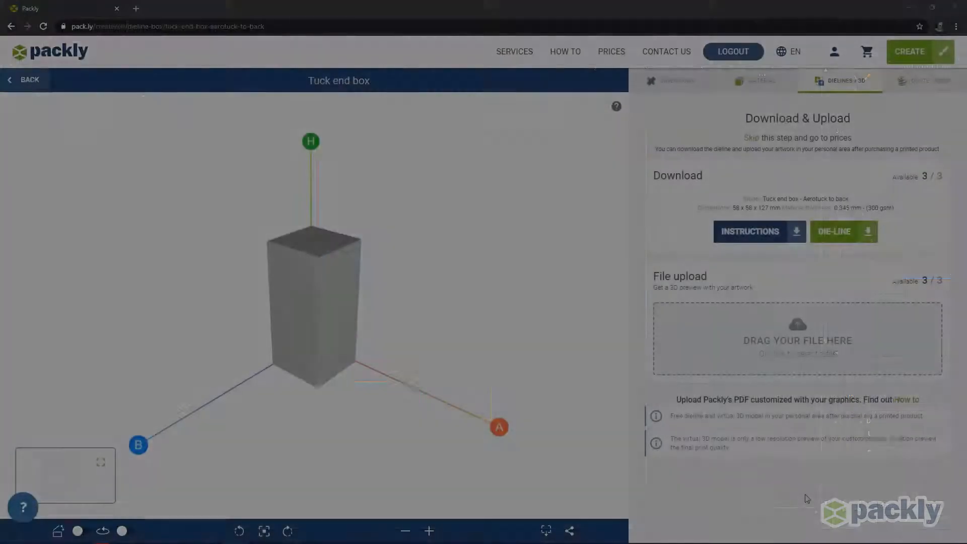
Upload the exported PDF to Packly for a 3D preview of the box
left_click(797, 339)
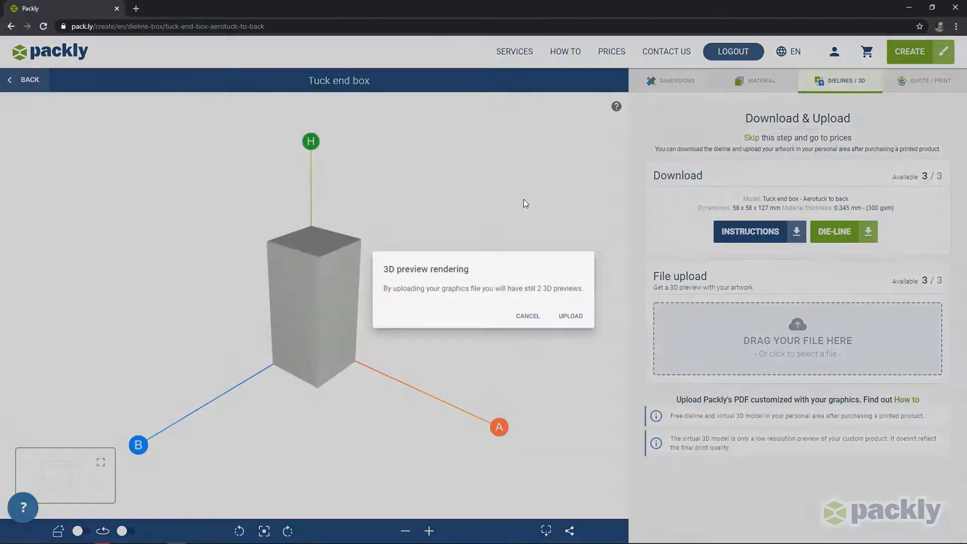
left_click(570, 315)
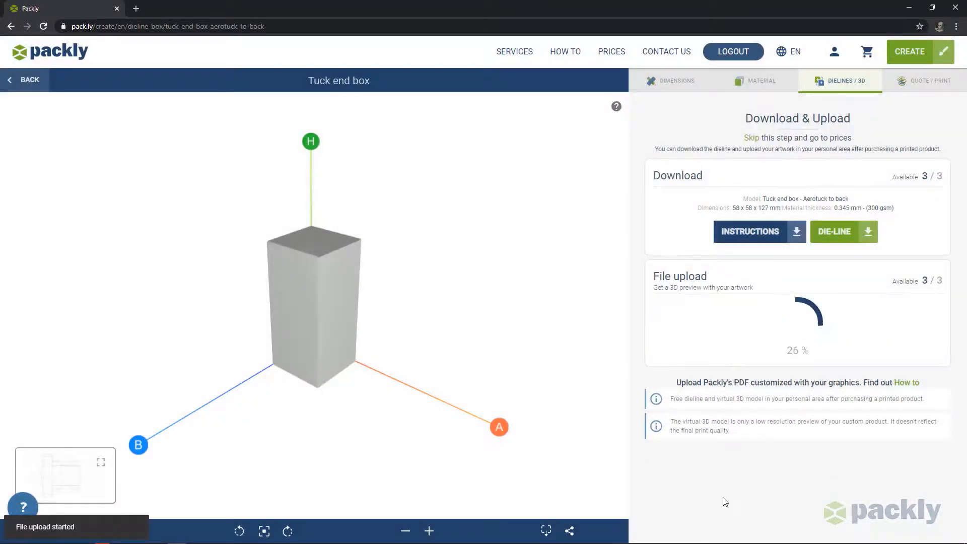